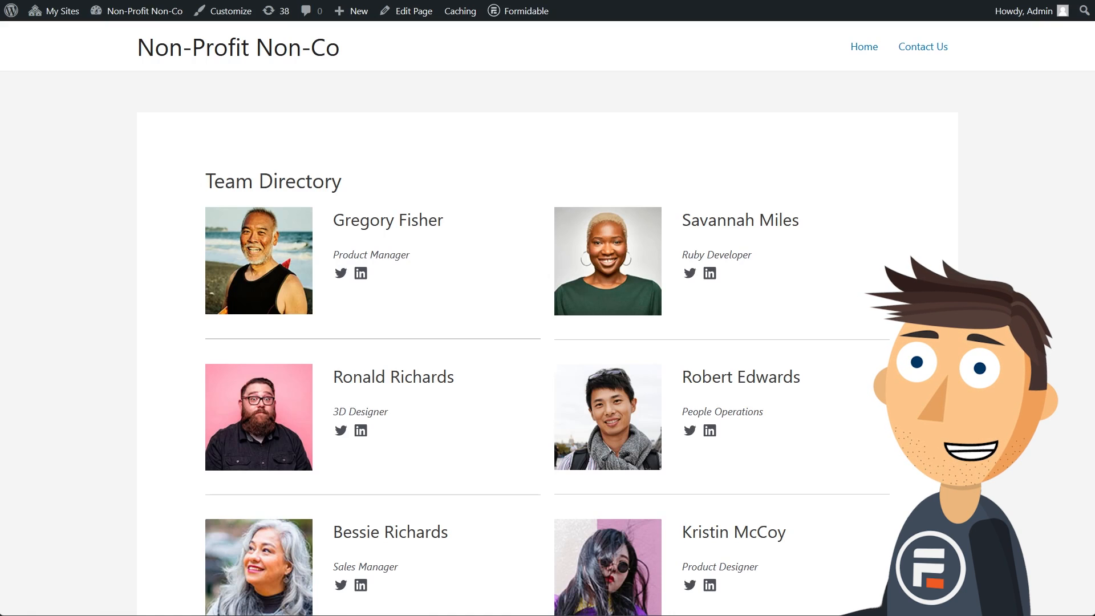
{"action": "mouse_move", "coordinate": [496, 268]}
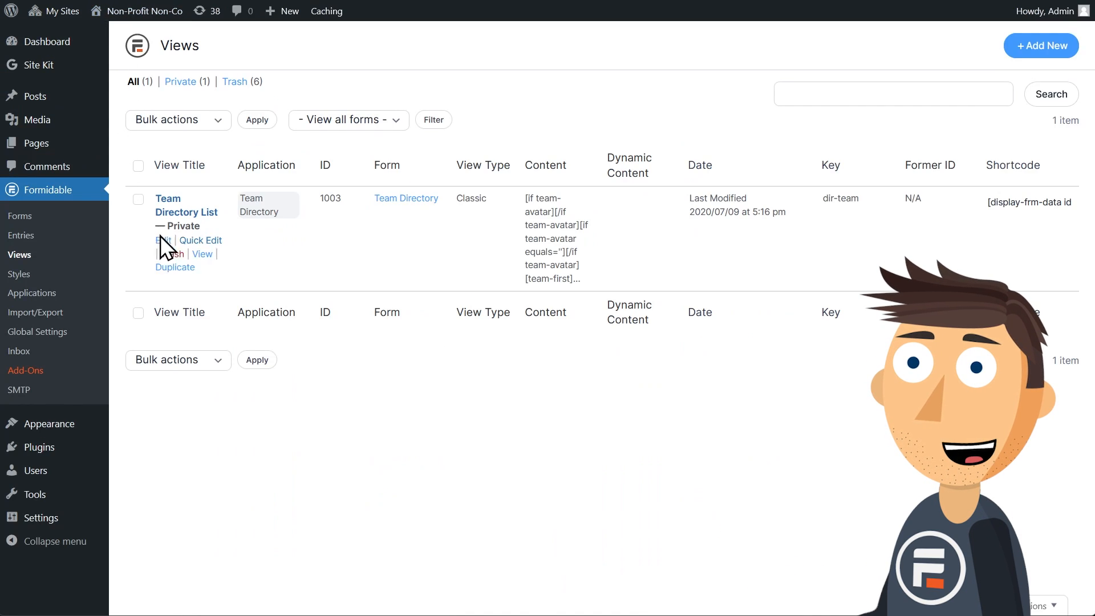
{"action": "mouse_move", "coordinate": [19, 215]}
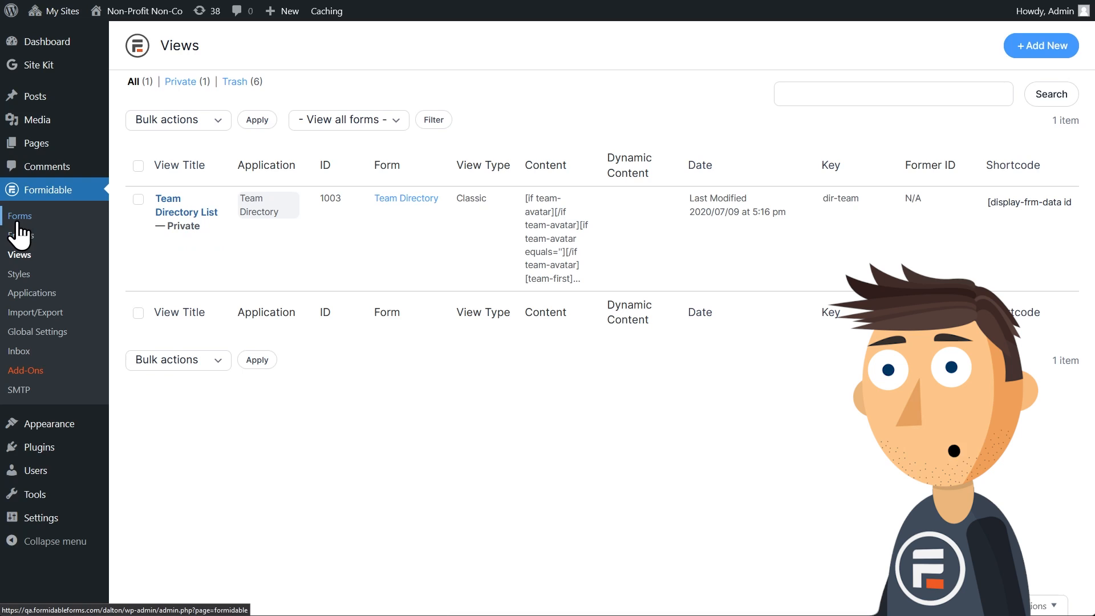
Open the Team Directory form from the forms list and view its fields in the builder
{"action": "left_click", "coordinate": [19, 215]}
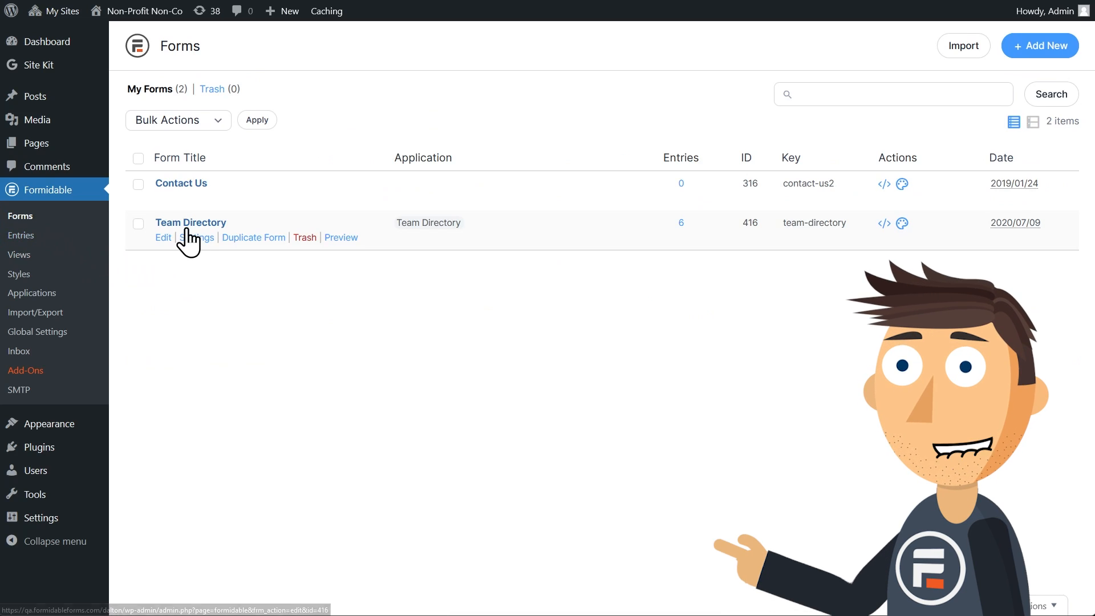
{"action": "left_click", "coordinate": [163, 237]}
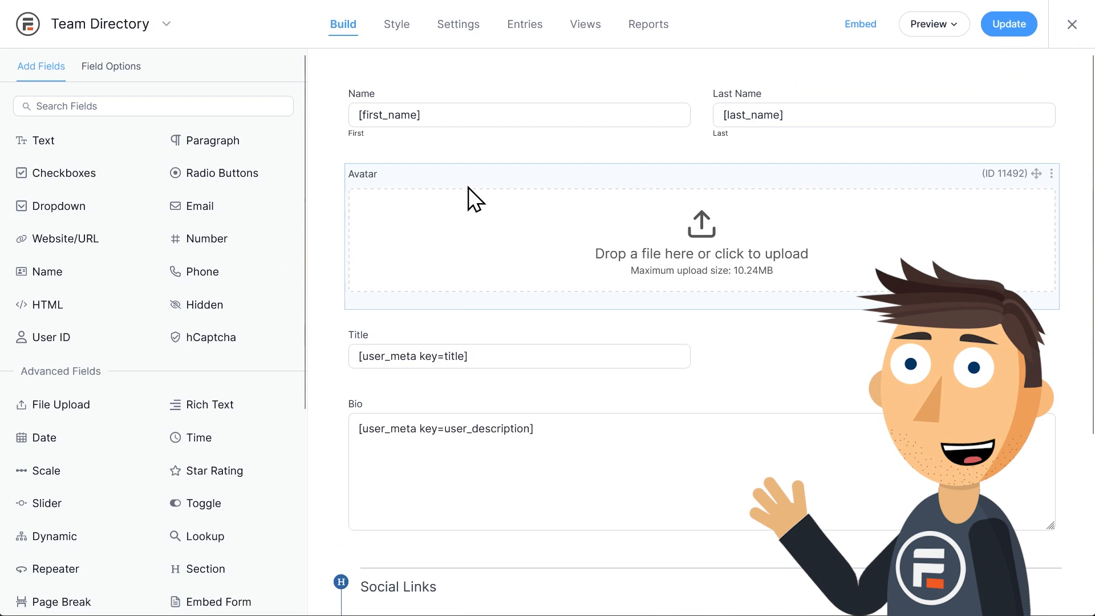
{"action": "scroll", "scroll_direction": "down", "scroll_amount": 3}
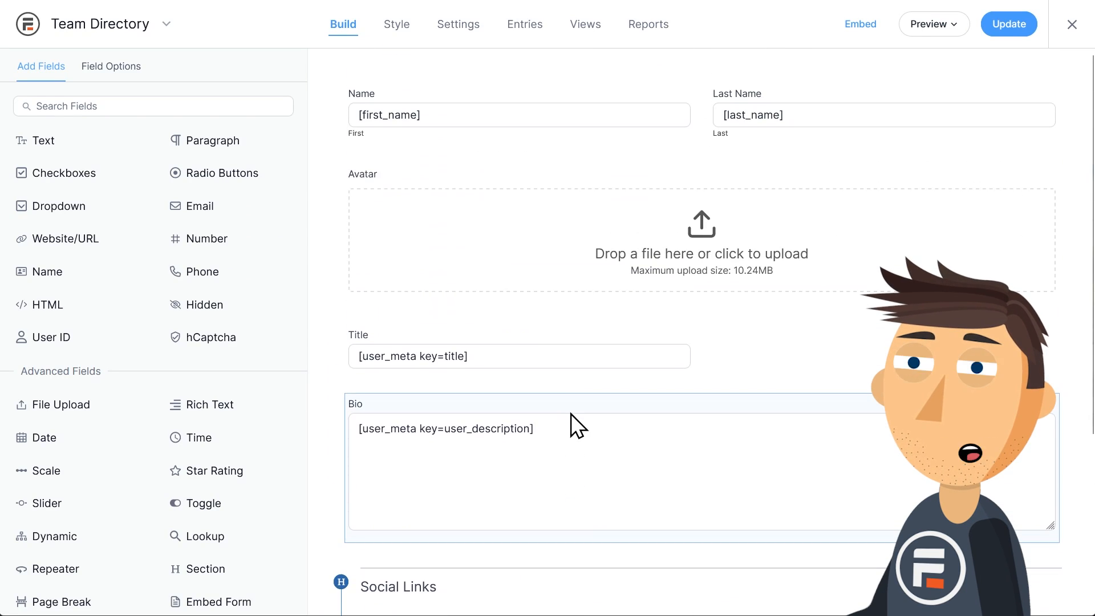
Browse the Applications page's templates below the Team Directory application, then return to the top
{"action": "left_click", "coordinate": [1073, 25]}
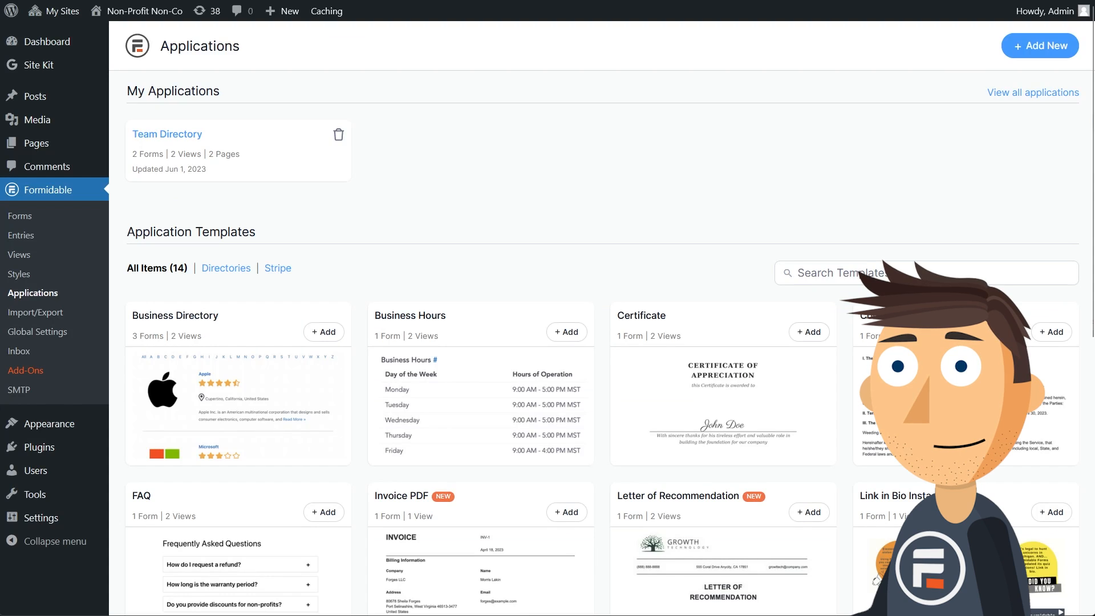
{"action": "mouse_move", "coordinate": [33, 293]}
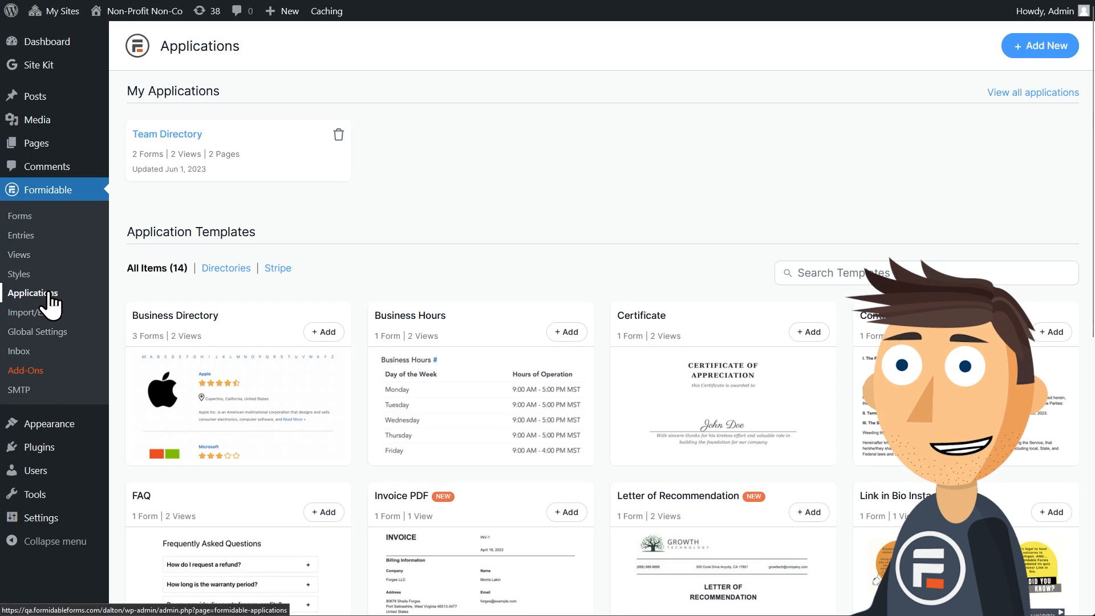
{"action": "scroll", "scroll_direction": "down", "scroll_amount": 3}
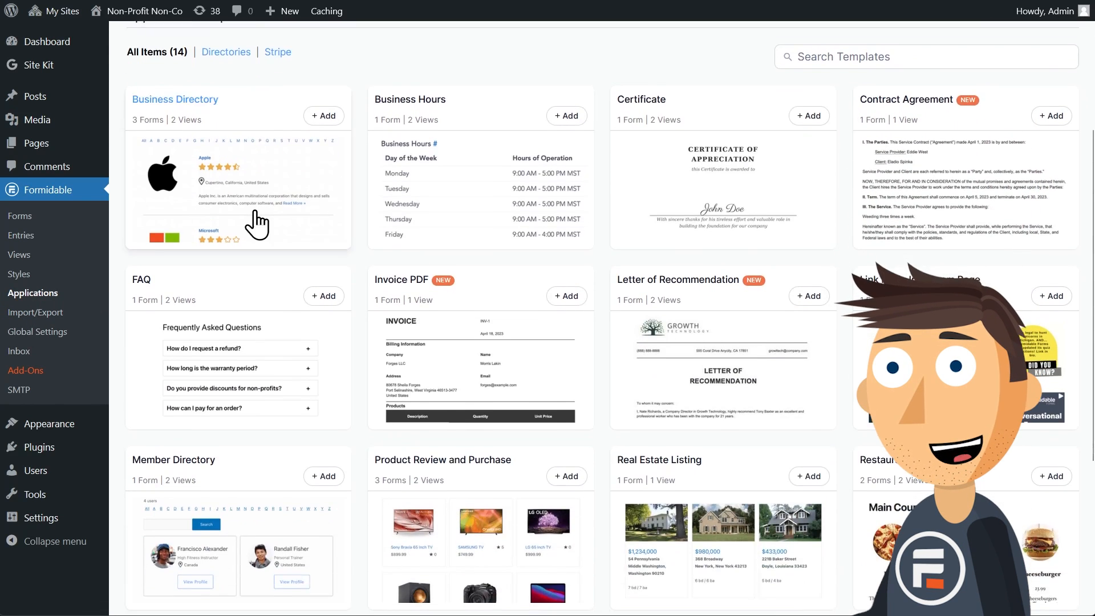
{"action": "scroll", "scroll_direction": "down", "scroll_amount": 3}
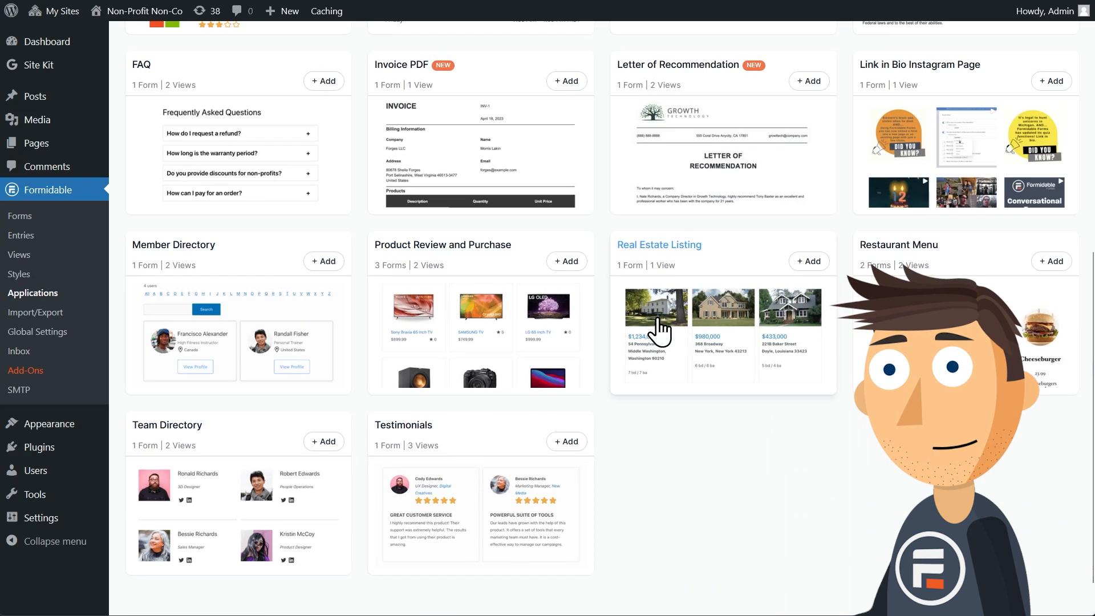
{"action": "scroll", "scroll_direction": "up", "scroll_amount": 3}
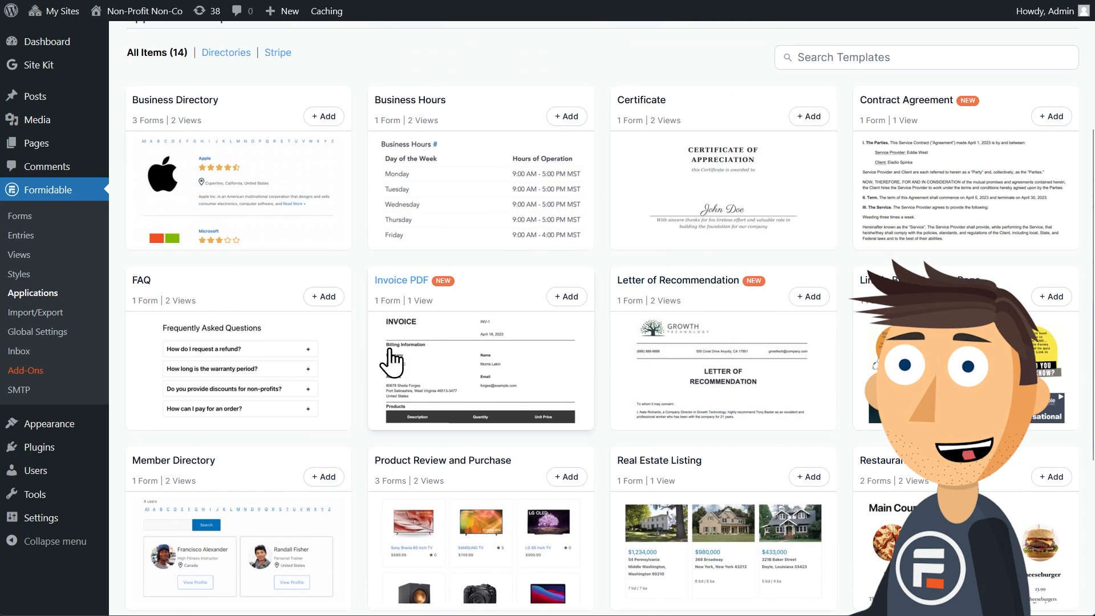
{"action": "scroll", "scroll_direction": "up", "scroll_amount": 3}
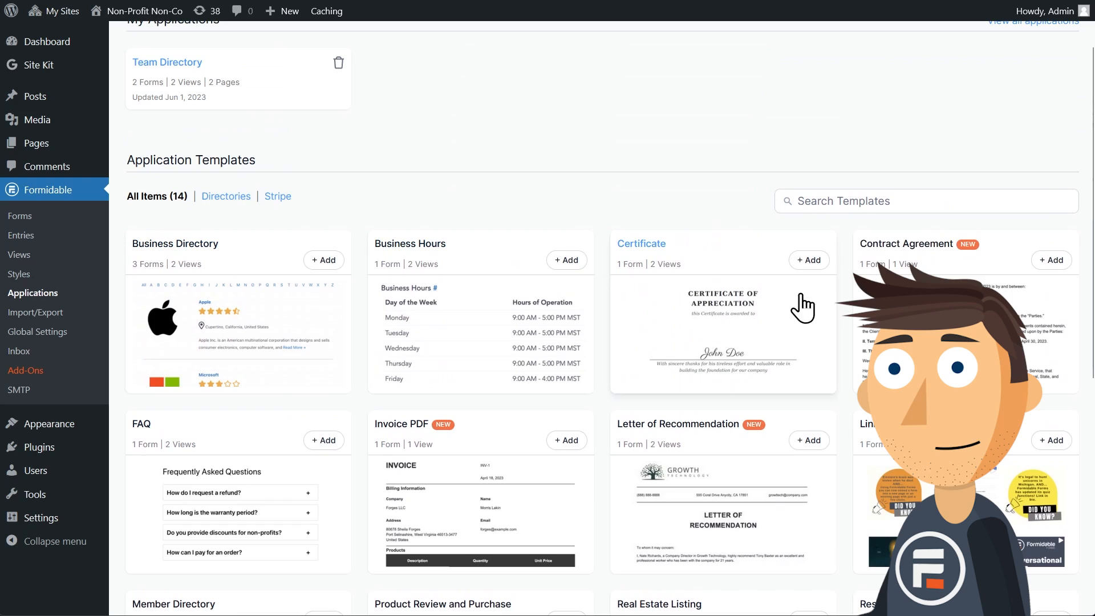
{"action": "mouse_move", "coordinate": [474, 321]}
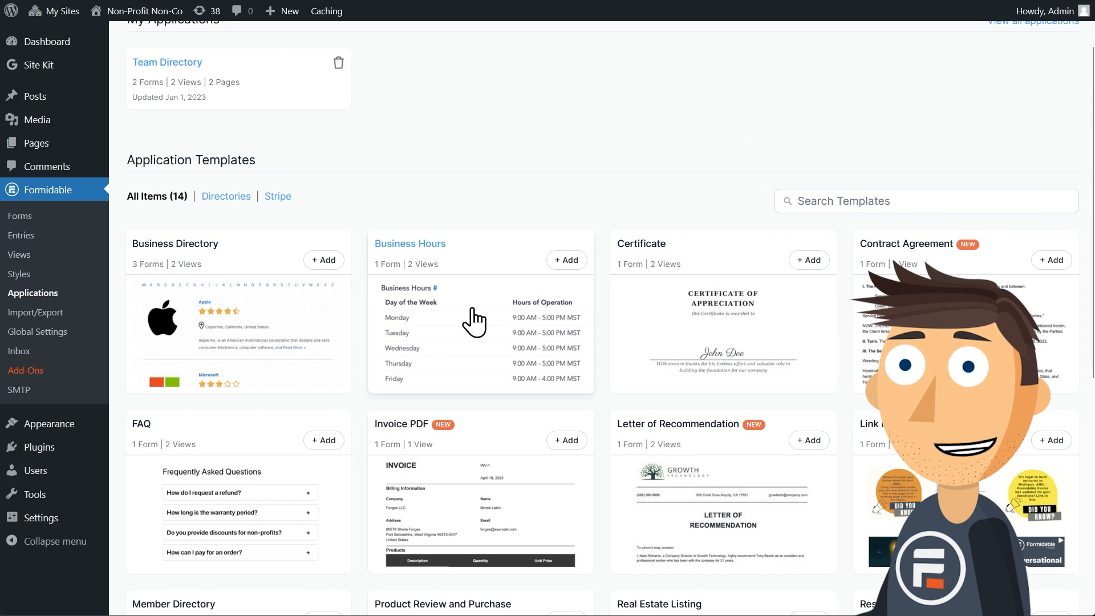
{"action": "scroll", "scroll_direction": "up", "scroll_amount": 3}
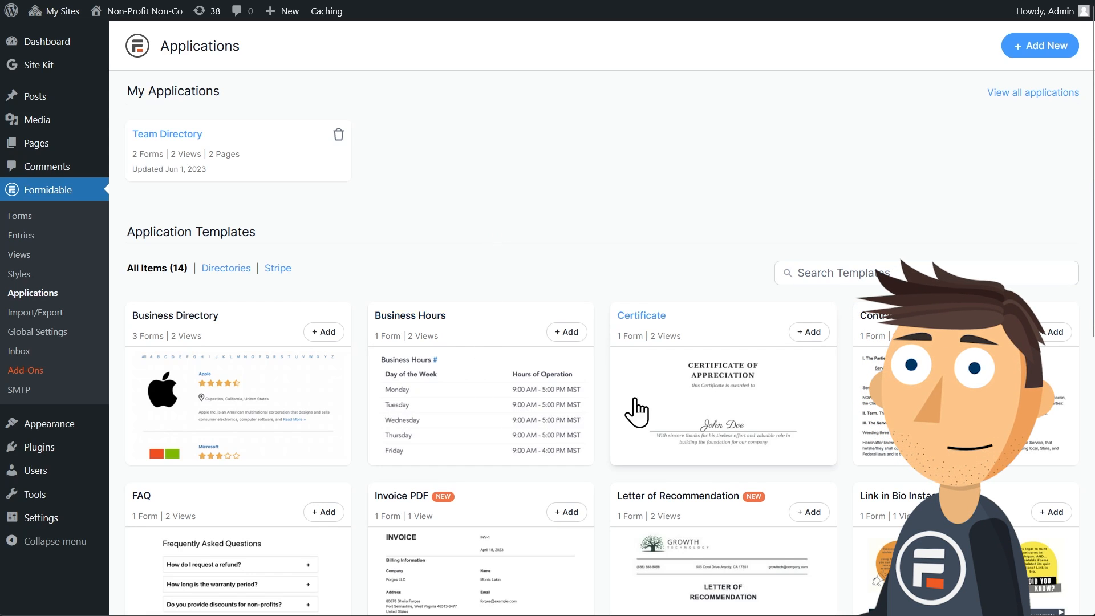
{"action": "left_click", "coordinate": [167, 133]}
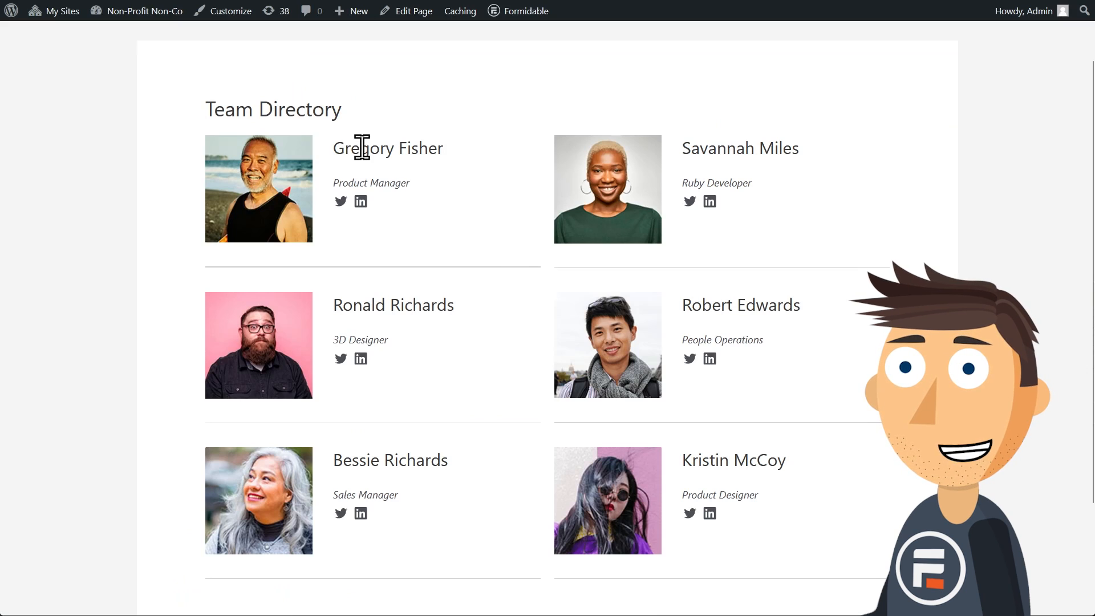
{"action": "mouse_move", "coordinate": [426, 256]}
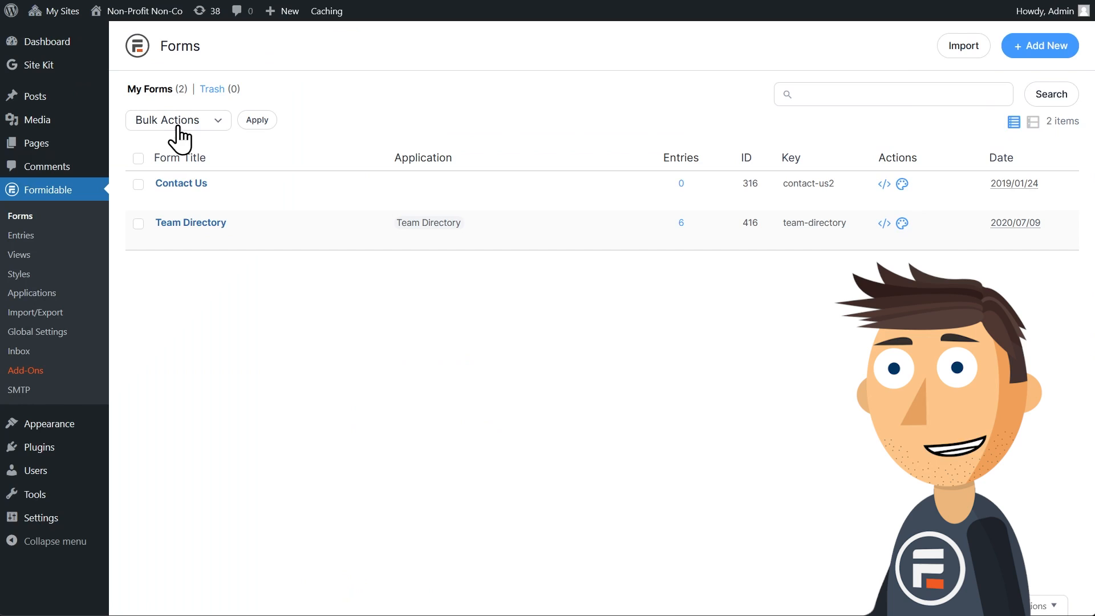
Create a blank form named 'Team Directory Search' inside the Team Directory application
{"action": "left_click", "coordinate": [1039, 45]}
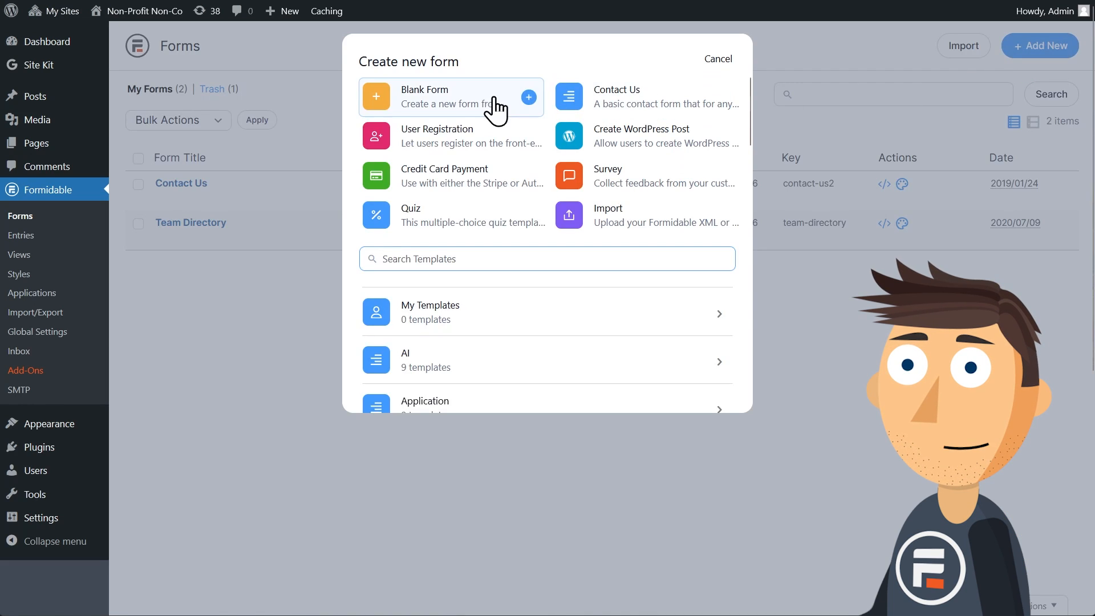
{"action": "left_click", "coordinate": [450, 96]}
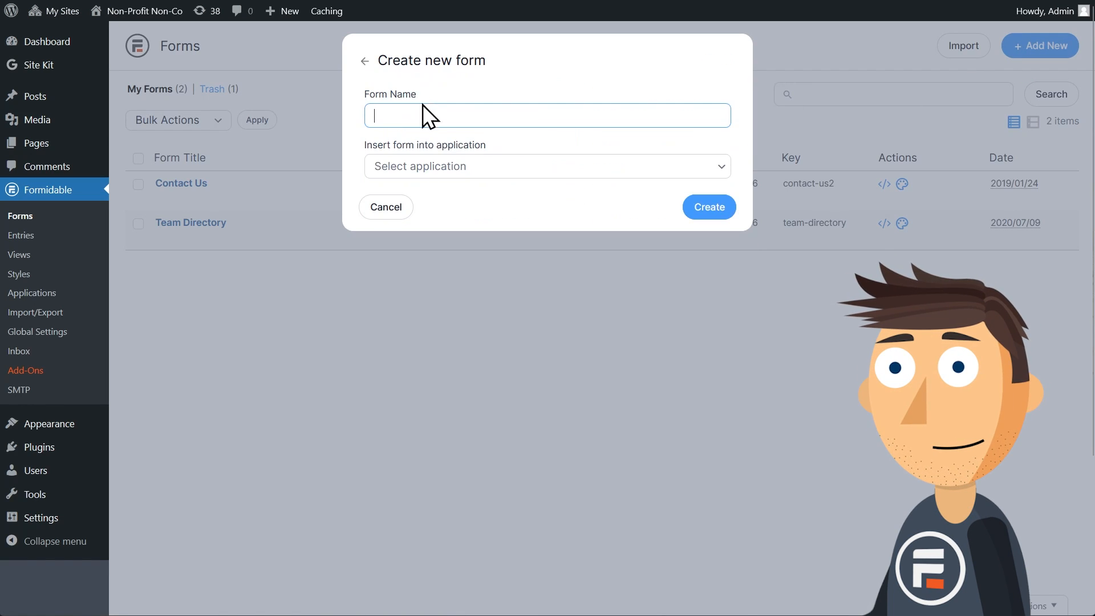
{"action": "type", "text": "Team"}
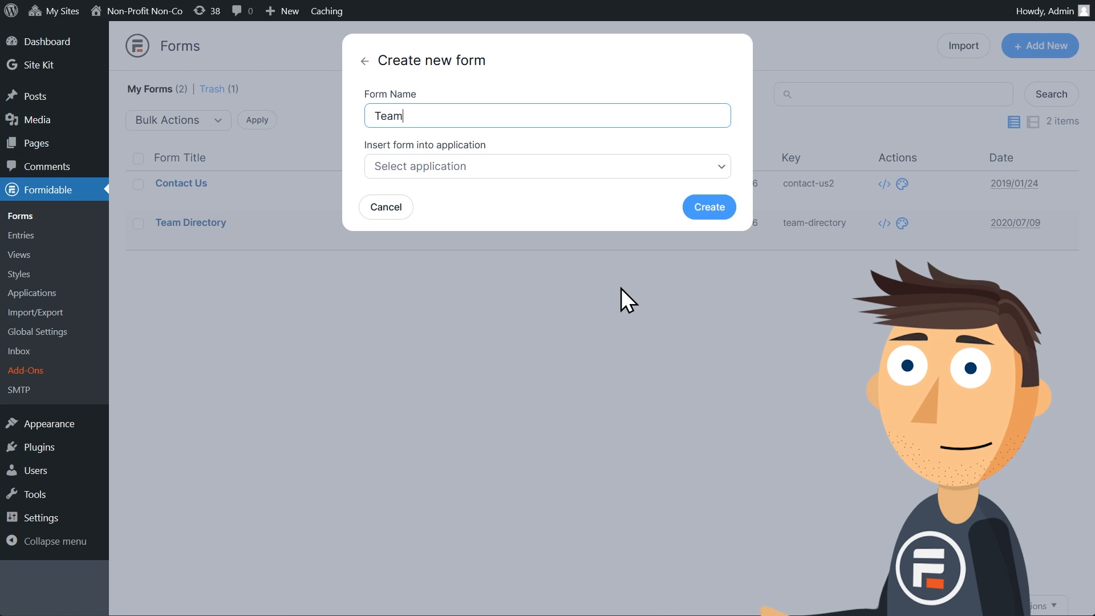
{"action": "type", "text": "Directory S"}
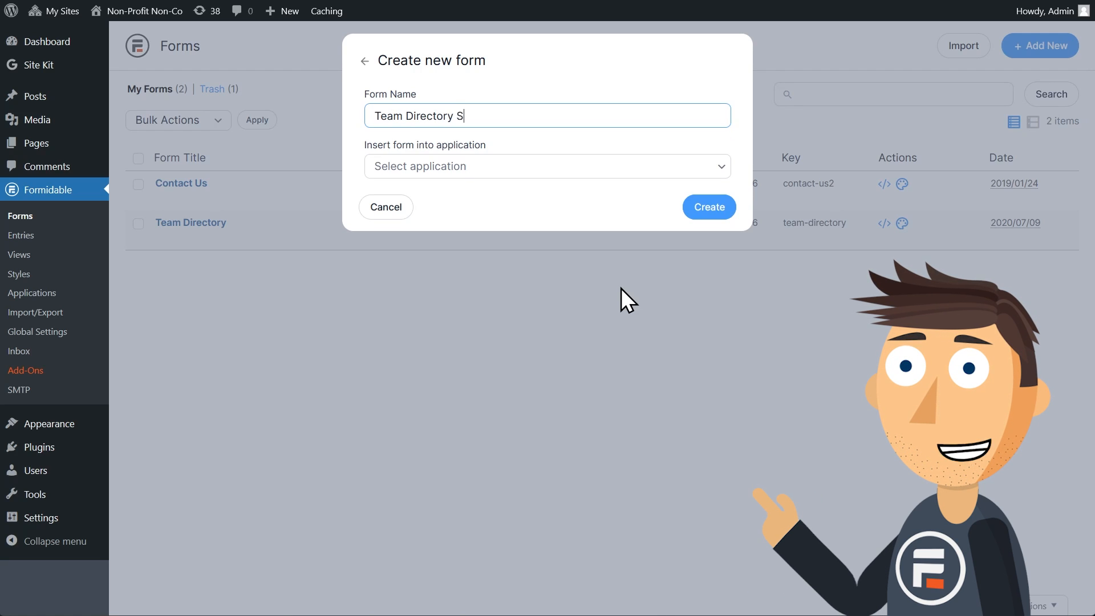
{"action": "type", "text": "earch"}
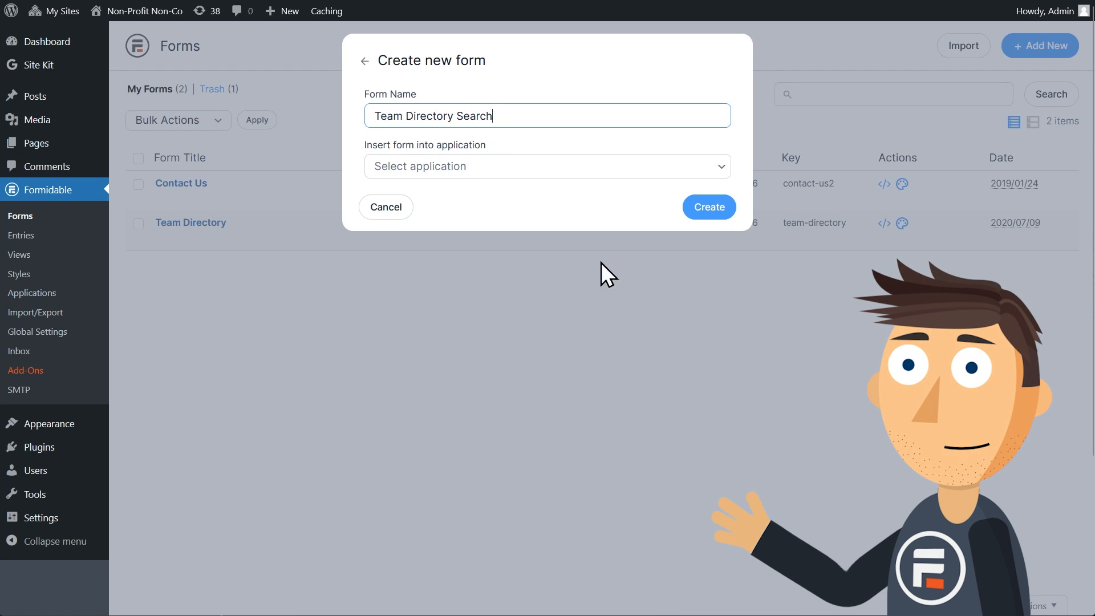
{"action": "left_click", "coordinate": [547, 166]}
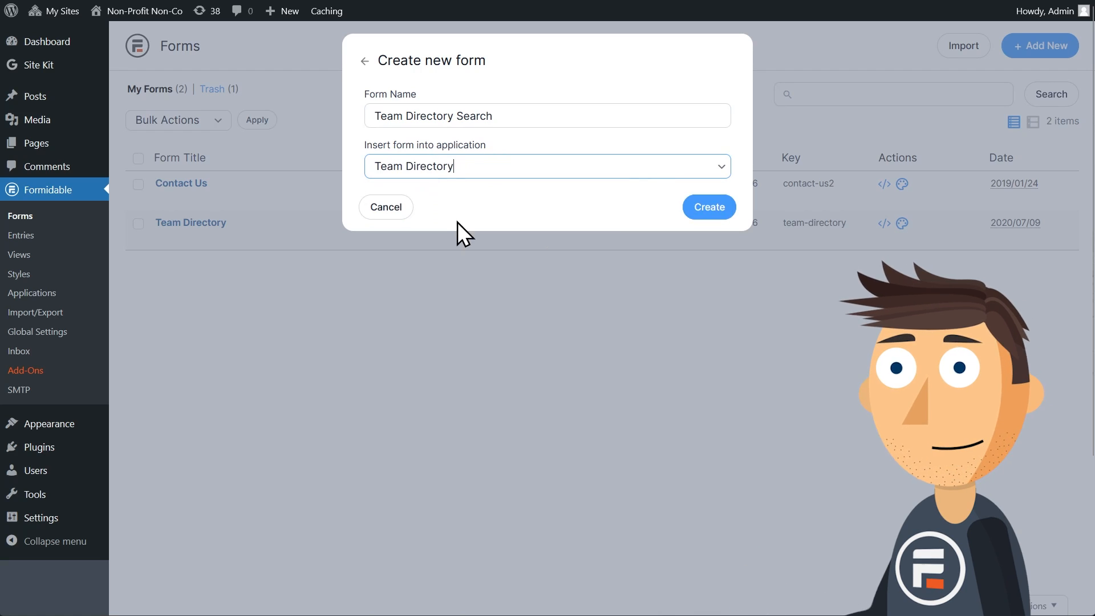
{"action": "left_click", "coordinate": [707, 207]}
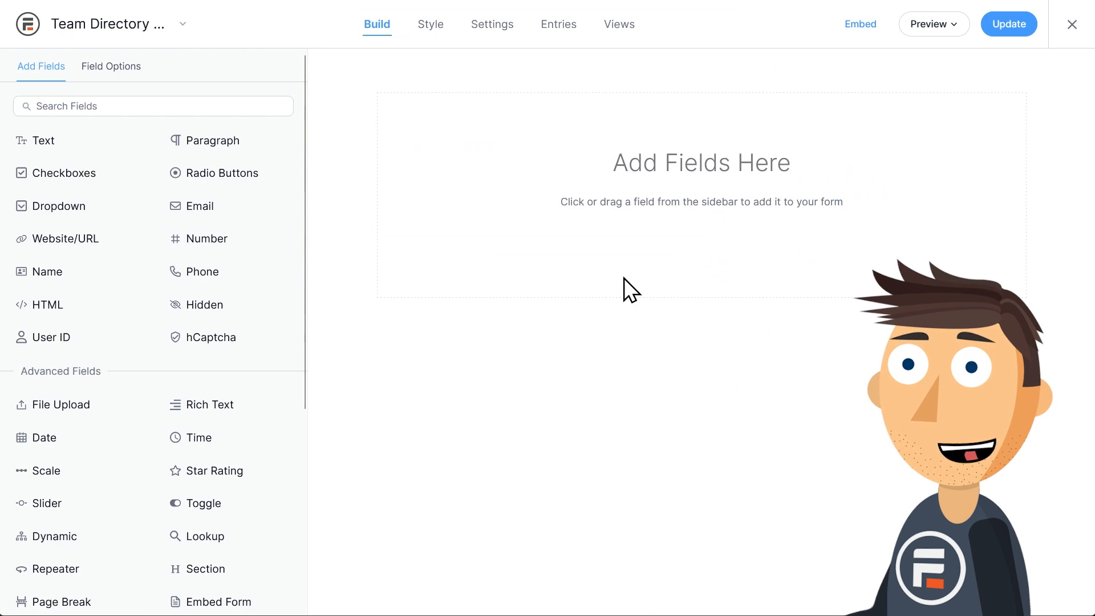
Add text fields to the form and label the last one 'Job Title'
{"action": "left_click", "coordinate": [44, 140]}
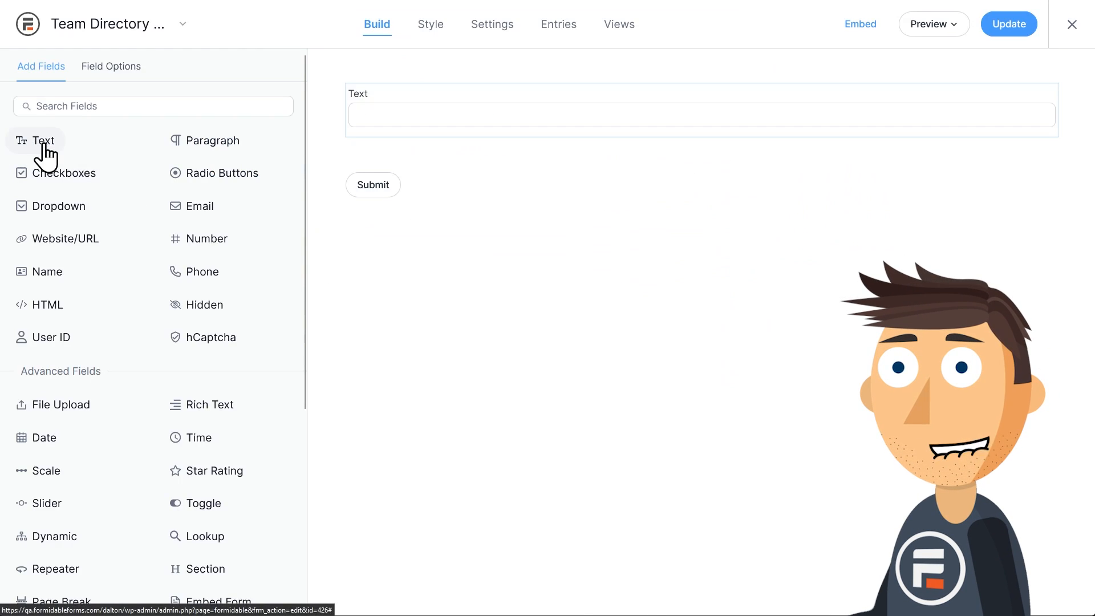
{"action": "left_click", "coordinate": [43, 140]}
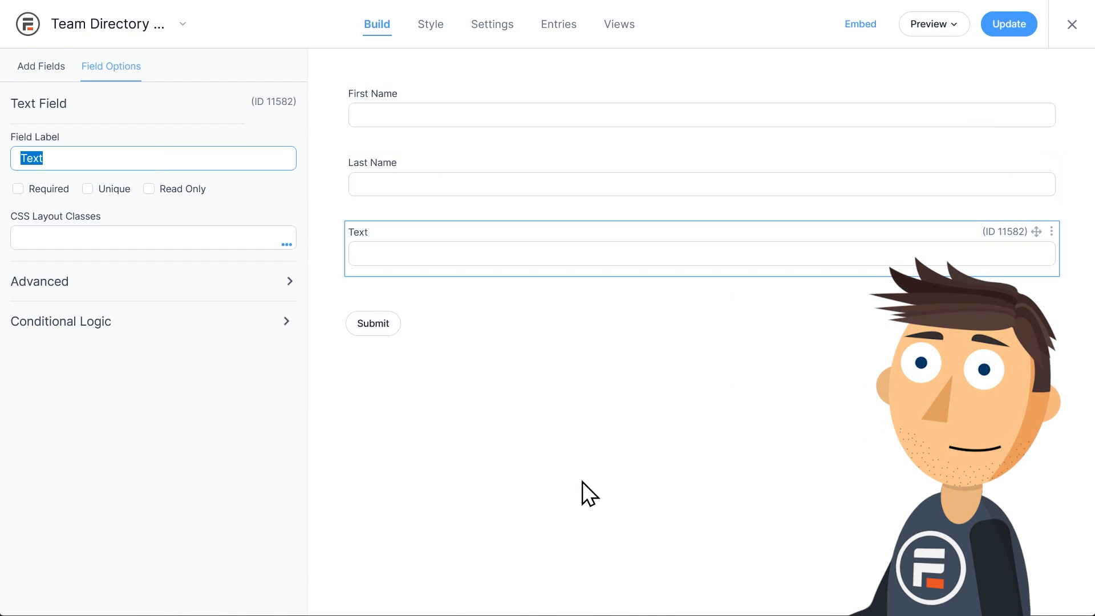
{"action": "type", "text": "Job Title"}
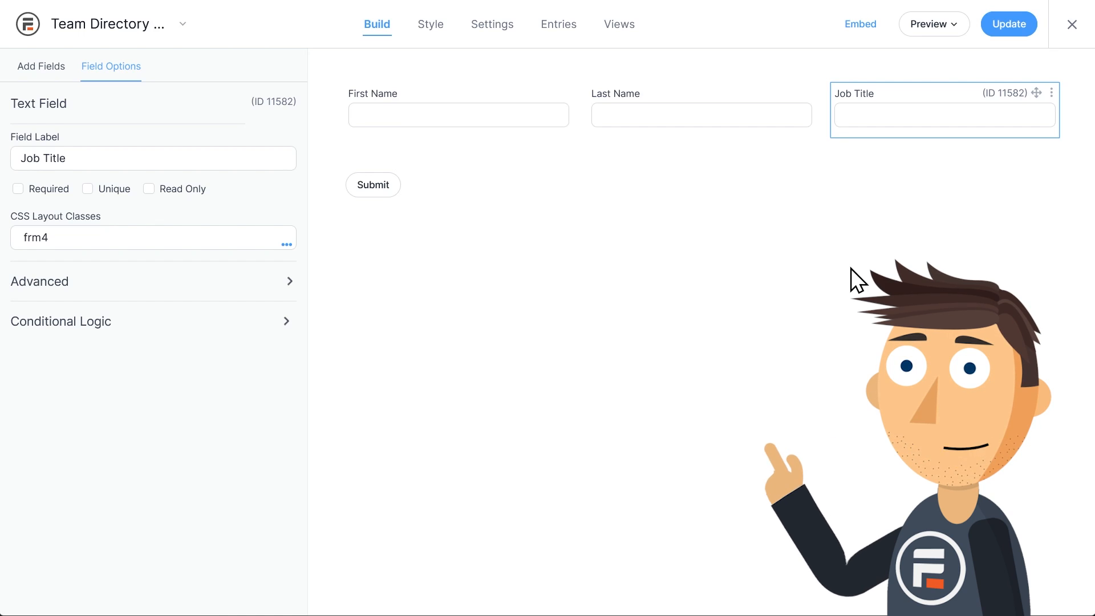
{"action": "mouse_move", "coordinate": [800, 291]}
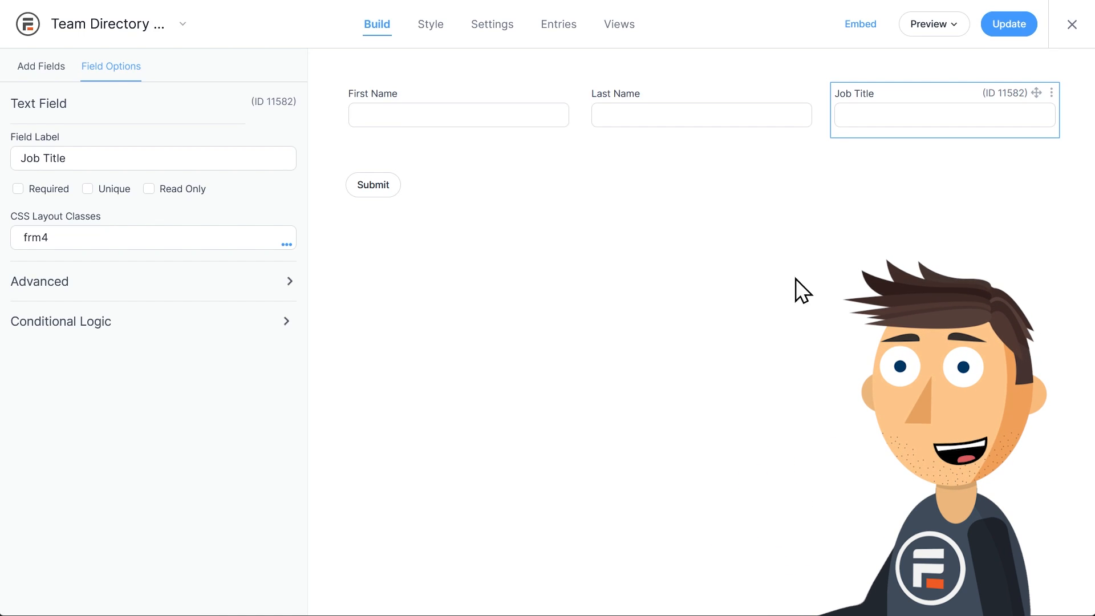
{"action": "mouse_move", "coordinate": [484, 253]}
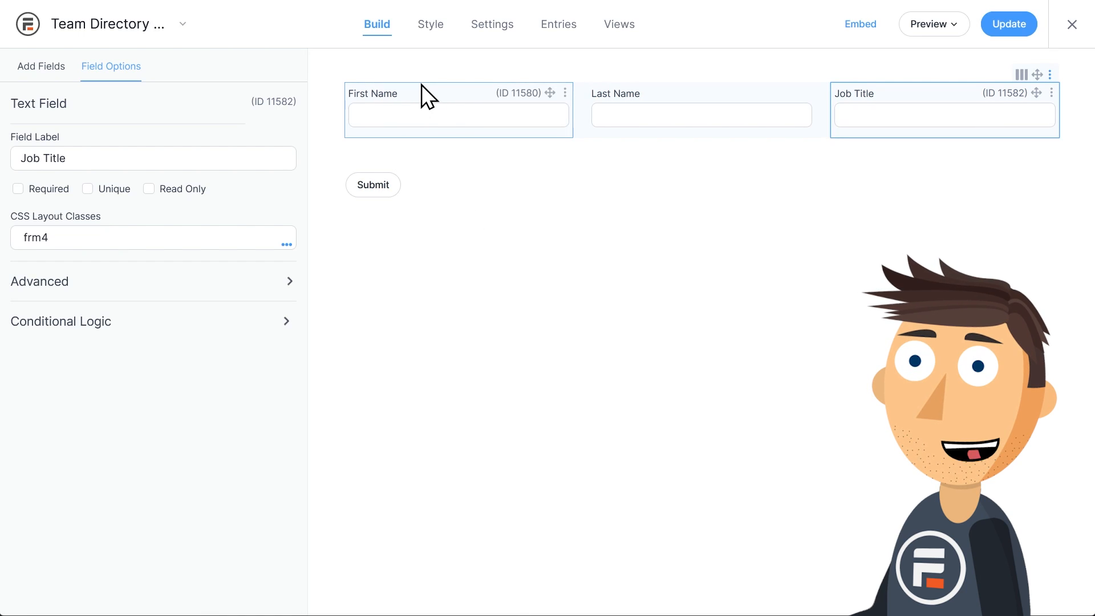
Set the First Name field's default value to [get param=fname]
{"action": "left_click", "coordinate": [458, 110]}
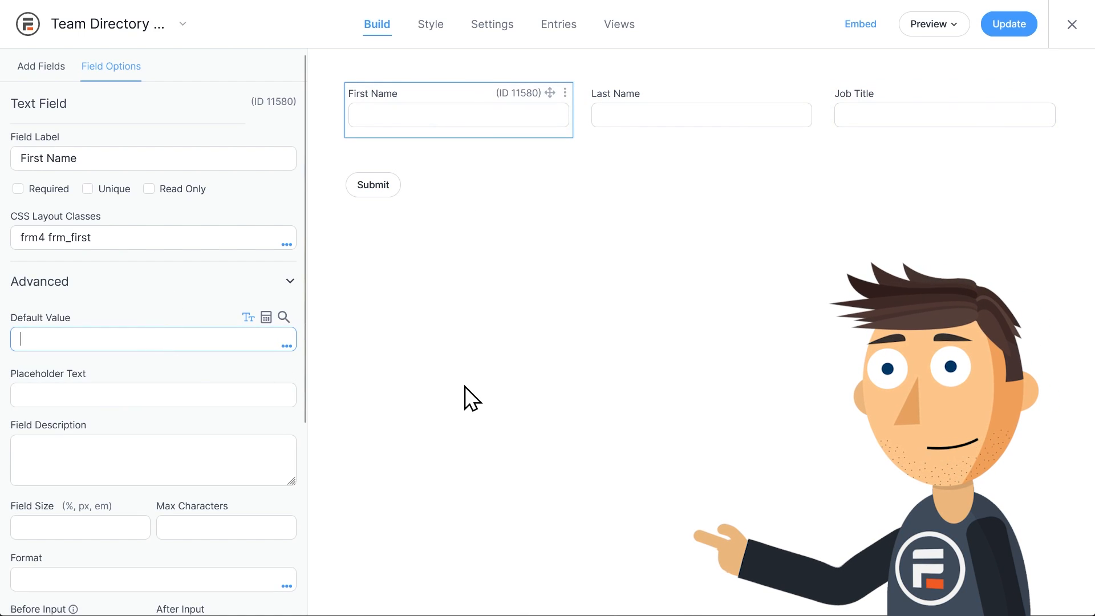
{"action": "type", "text": "[get param"}
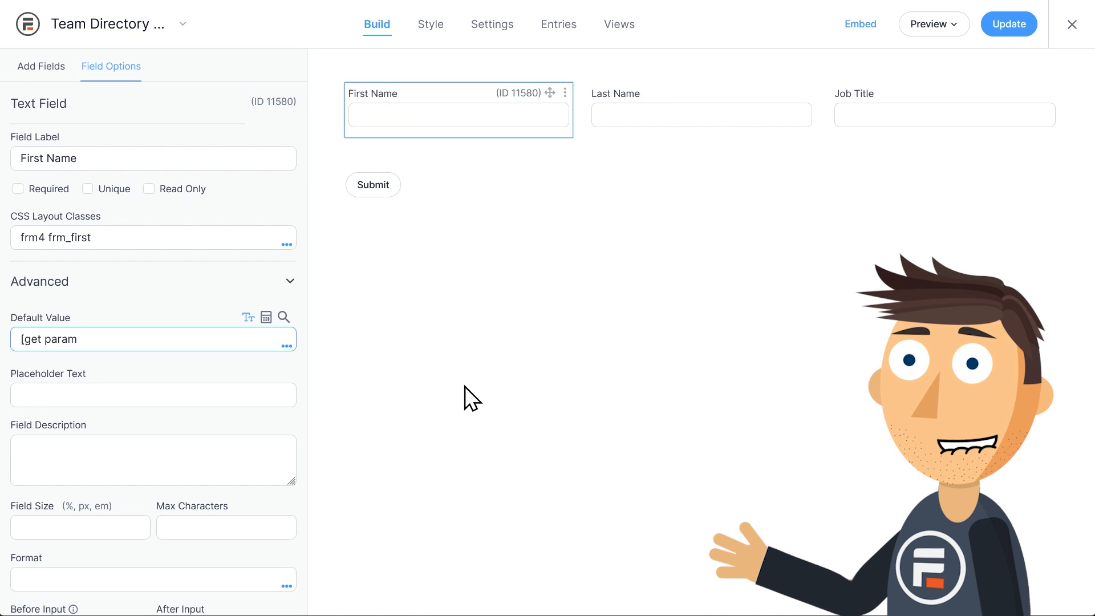
{"action": "type", "text": "=fname]"}
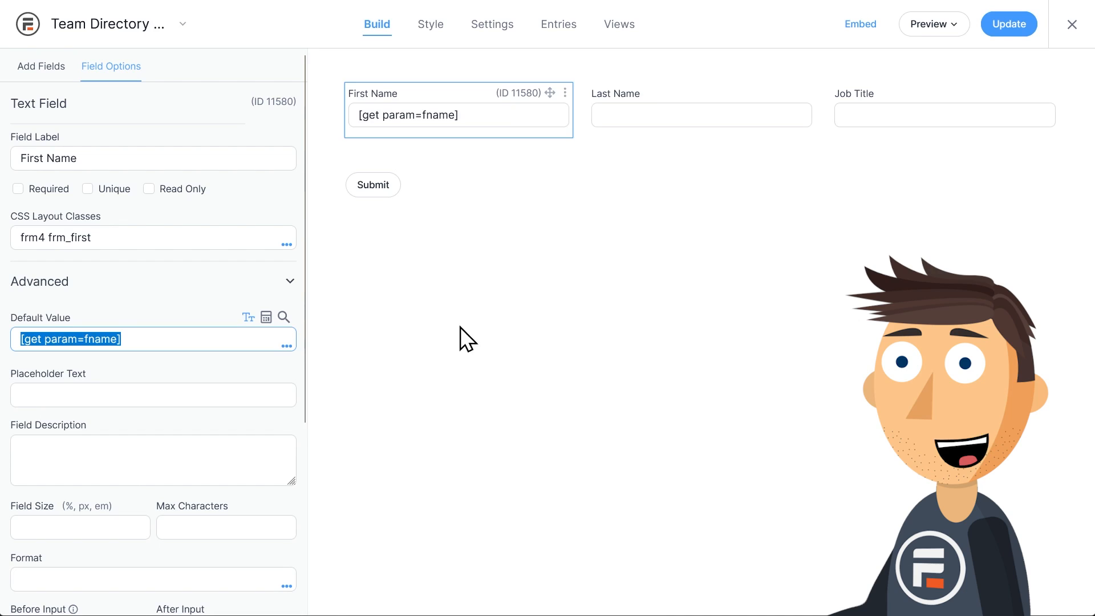
Set Last Name and Job Title defaults to [get param=lname] and [get param=job]
{"action": "left_click", "coordinate": [701, 115]}
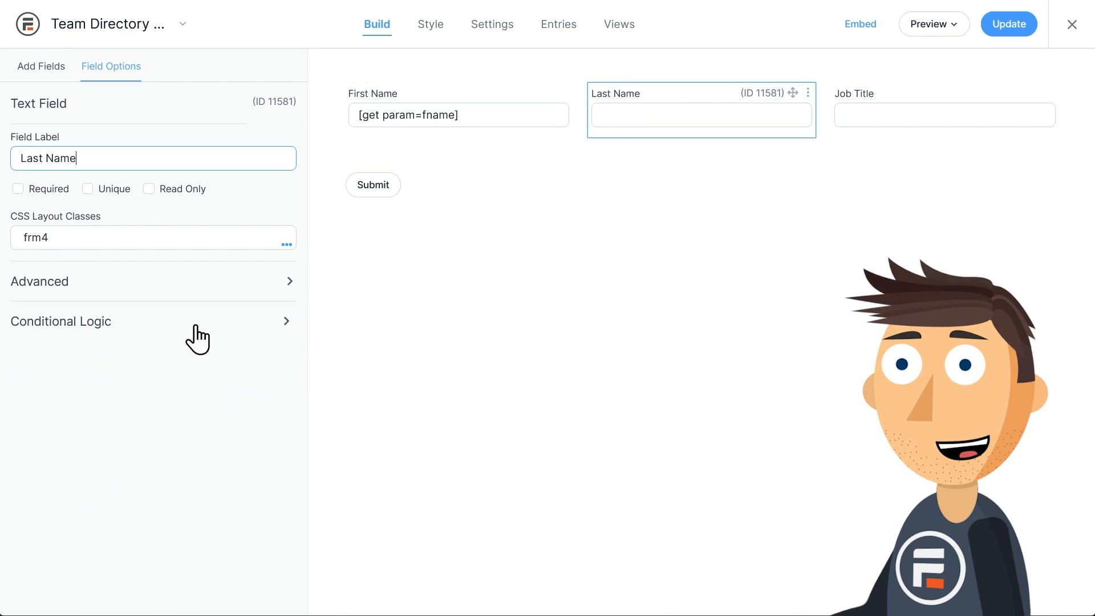
{"action": "left_click", "coordinate": [146, 281]}
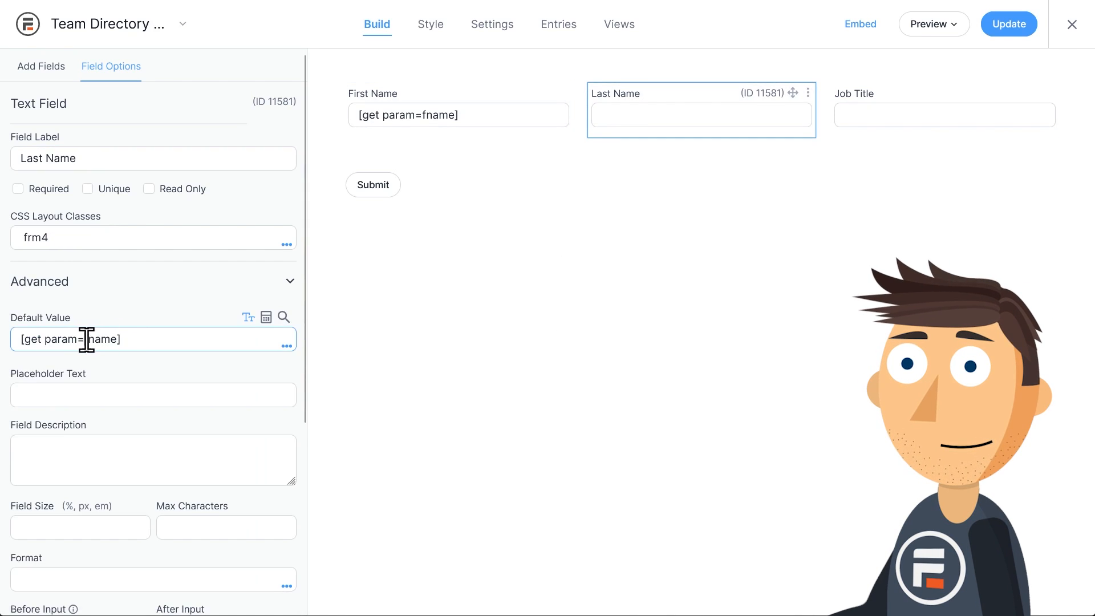
{"action": "left_click", "coordinate": [943, 110]}
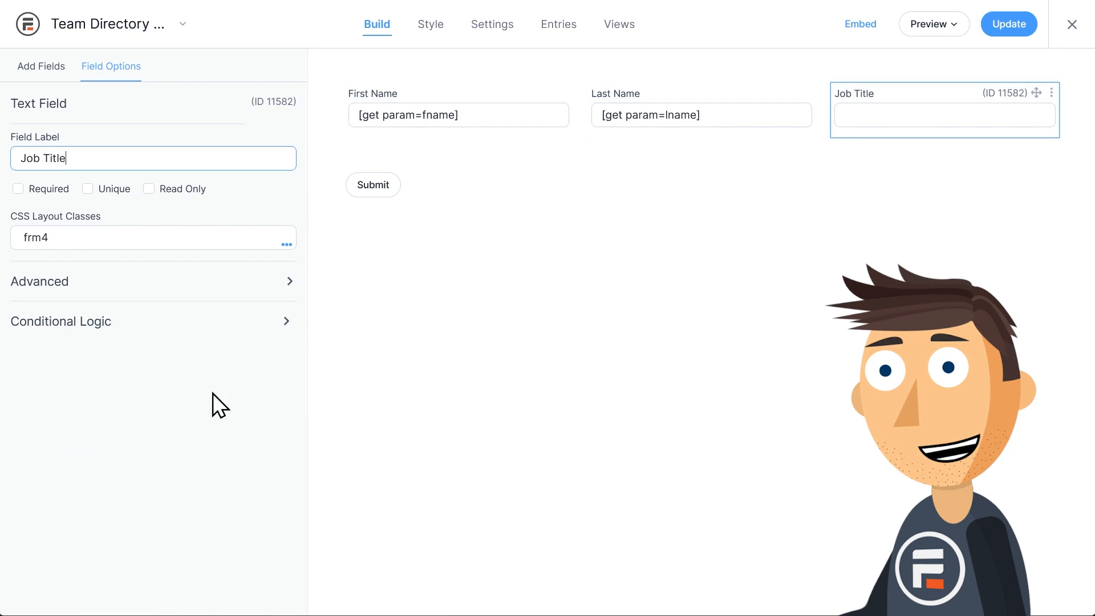
{"action": "left_click", "coordinate": [153, 281]}
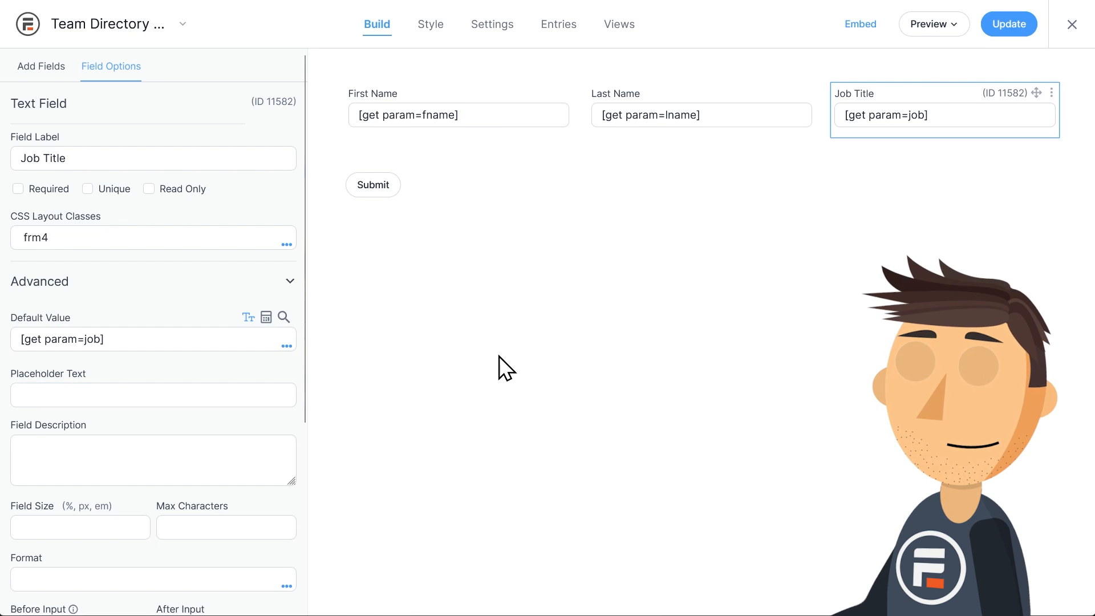
{"action": "mouse_move", "coordinate": [588, 260]}
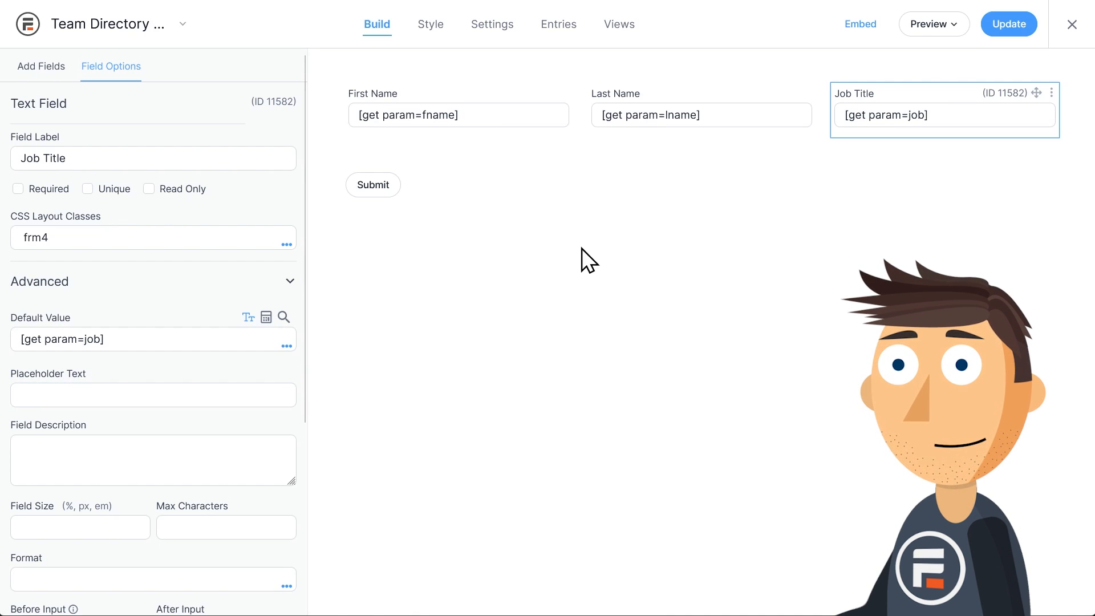
{"action": "mouse_move", "coordinate": [777, 170]}
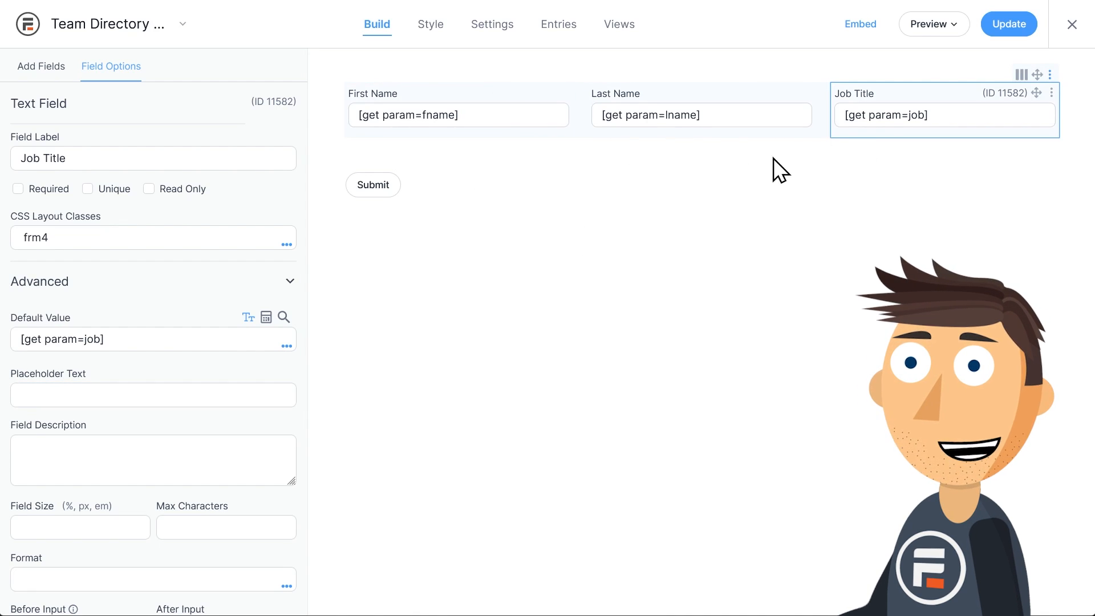
{"action": "mouse_move", "coordinate": [587, 256]}
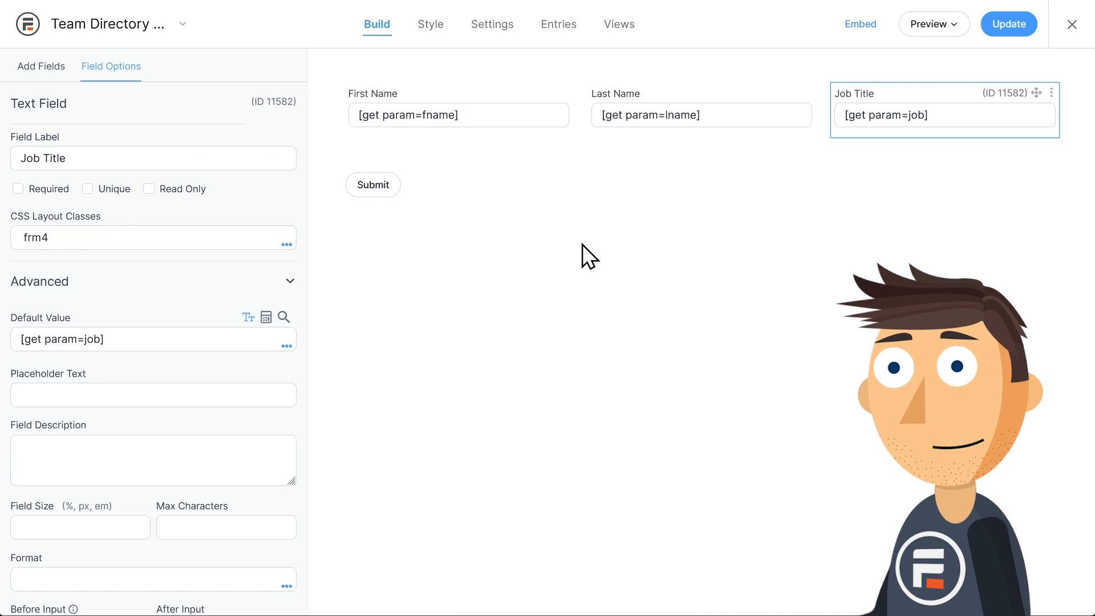
{"action": "left_click", "coordinate": [1008, 24]}
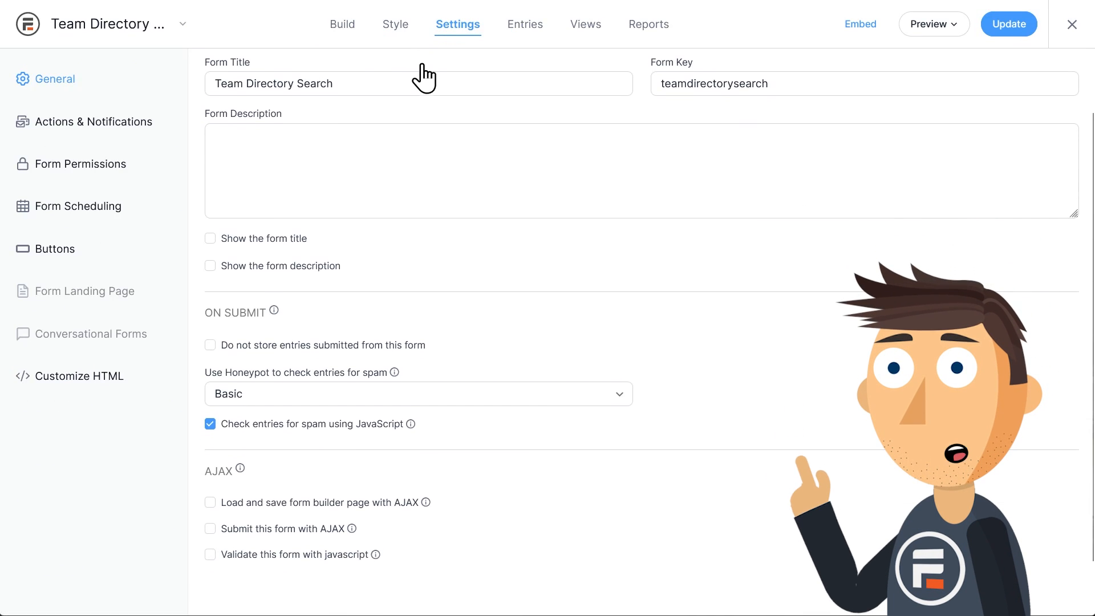
{"action": "mouse_move", "coordinate": [211, 536]}
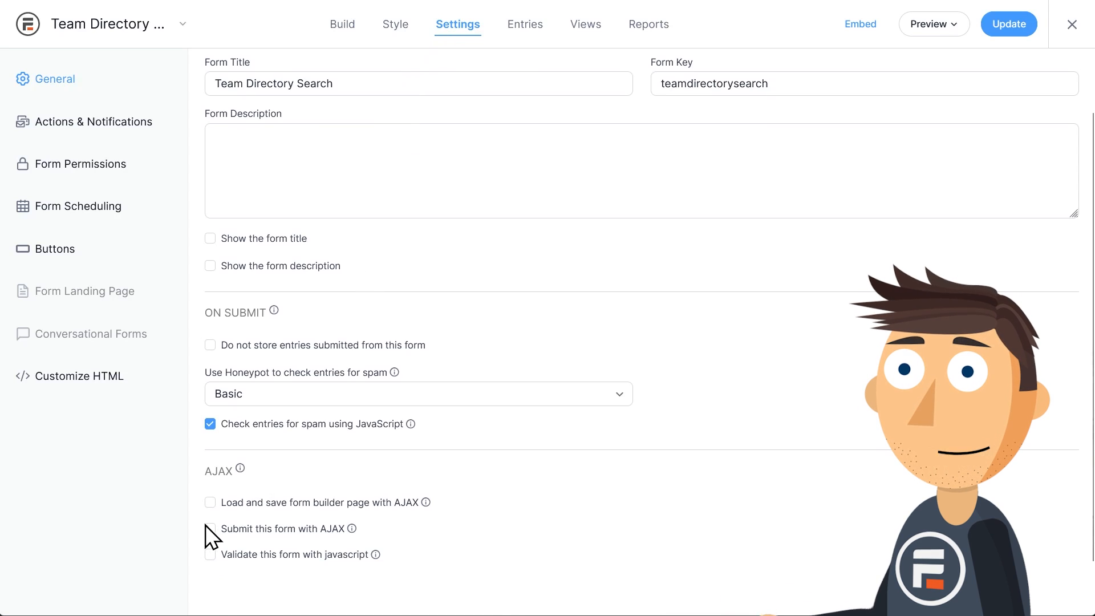
Enable 'Submit this form with AJAX' and 'Do not store entries', accepting the warning
{"action": "left_click", "coordinate": [210, 528]}
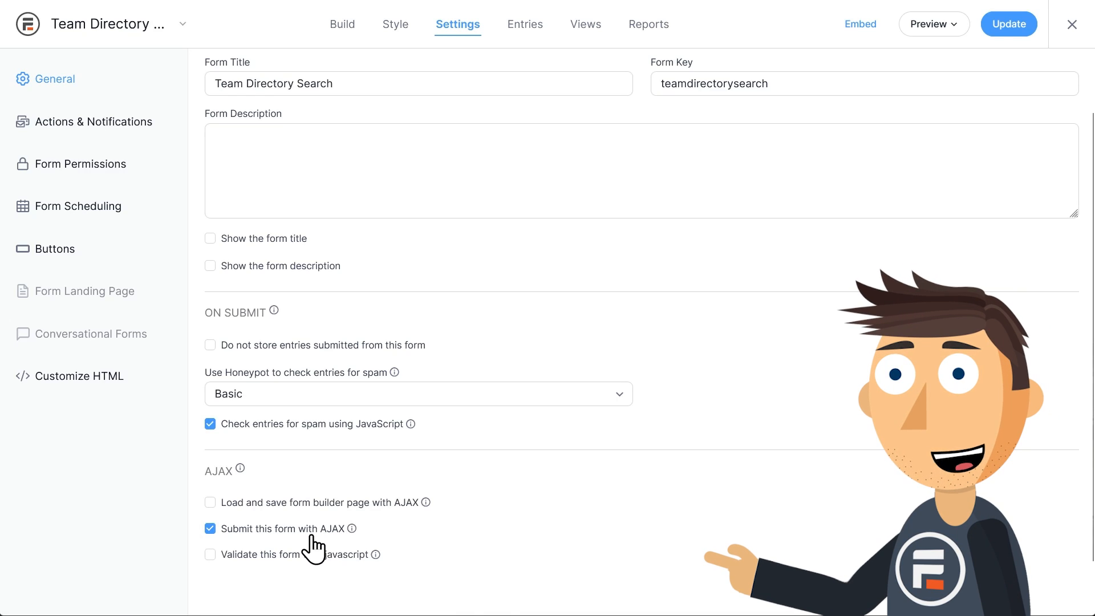
{"action": "mouse_move", "coordinate": [316, 520]}
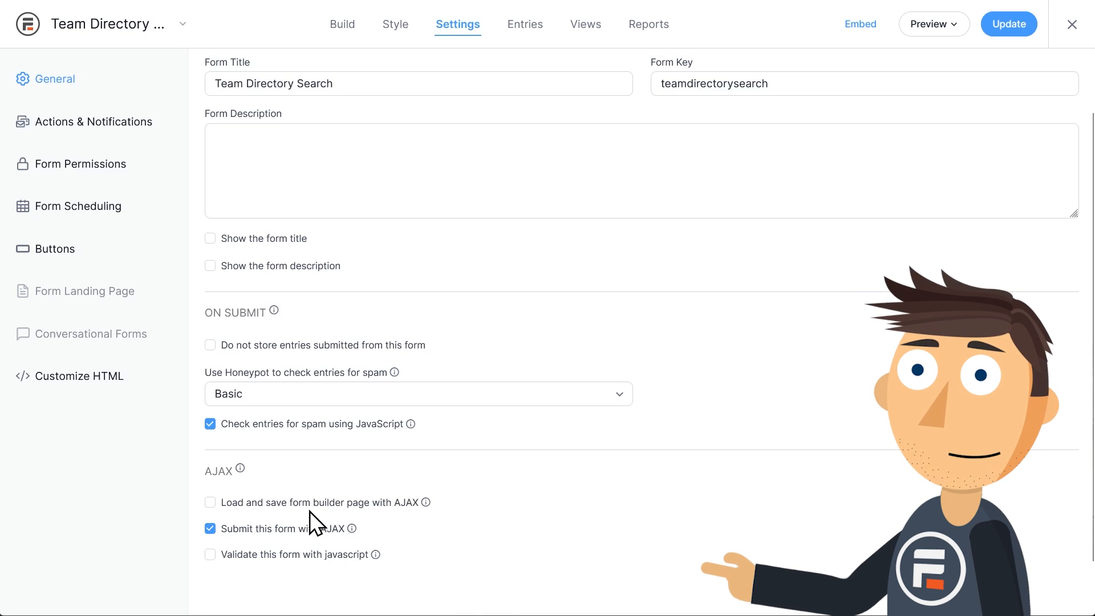
{"action": "left_click", "coordinate": [210, 344]}
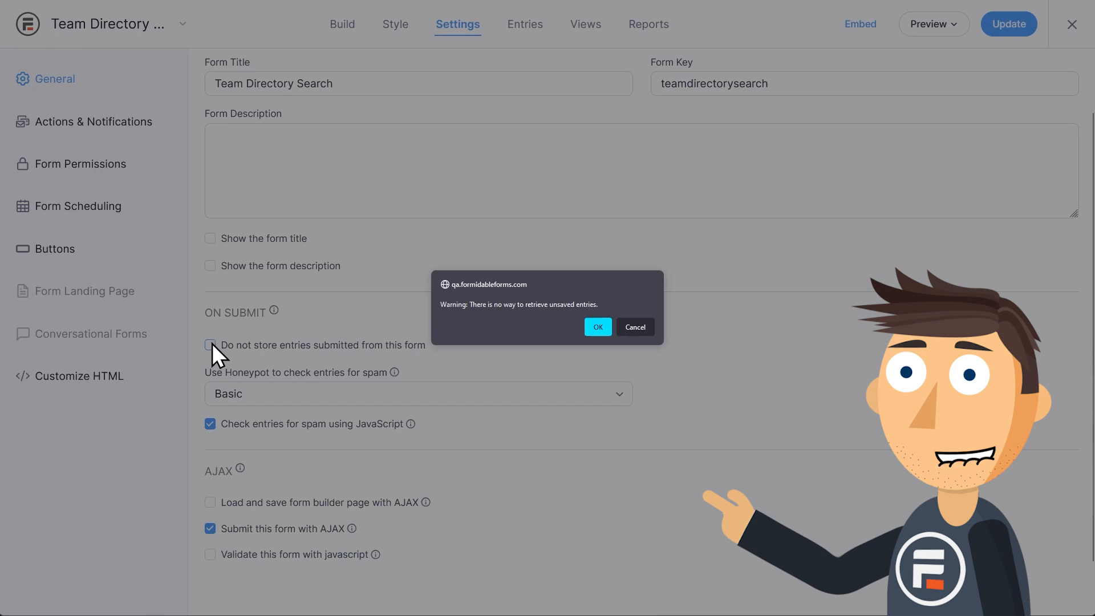
{"action": "left_click", "coordinate": [597, 327]}
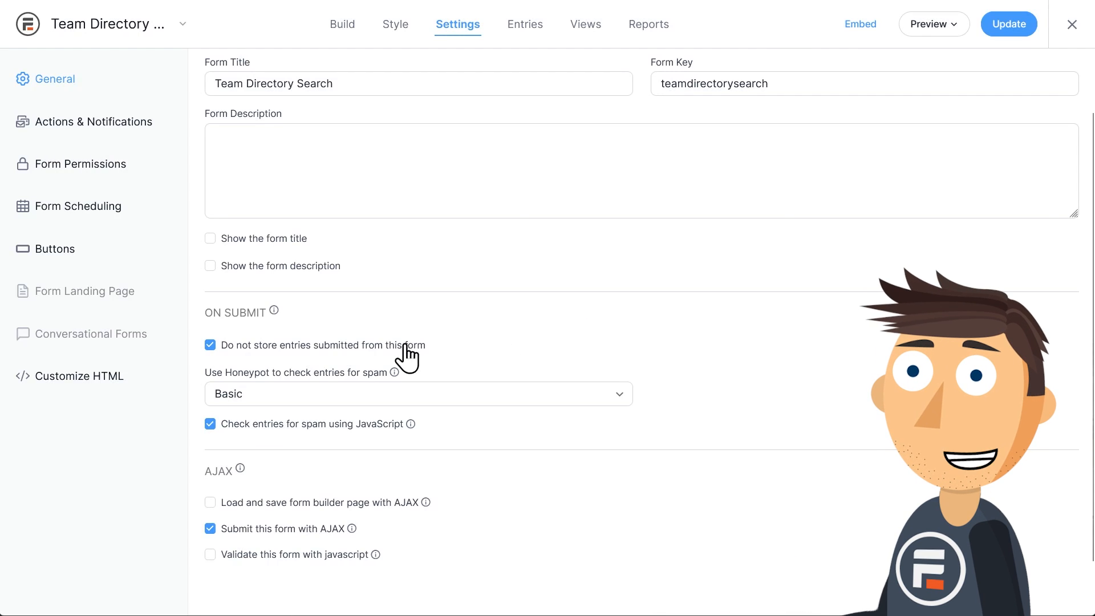
{"action": "mouse_move", "coordinate": [485, 313]}
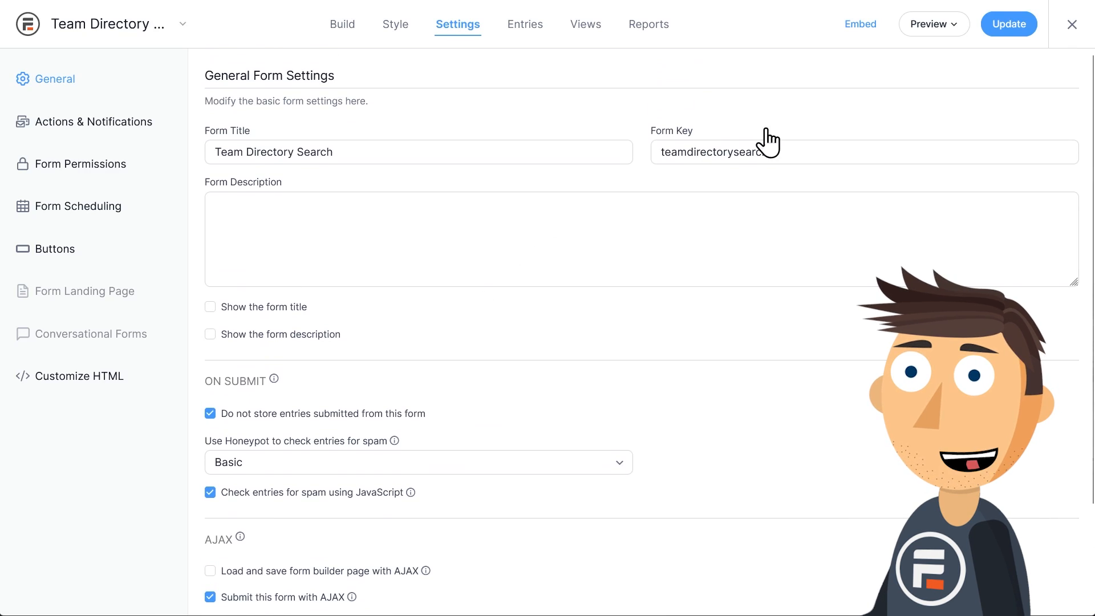
{"action": "mouse_move", "coordinate": [96, 251]}
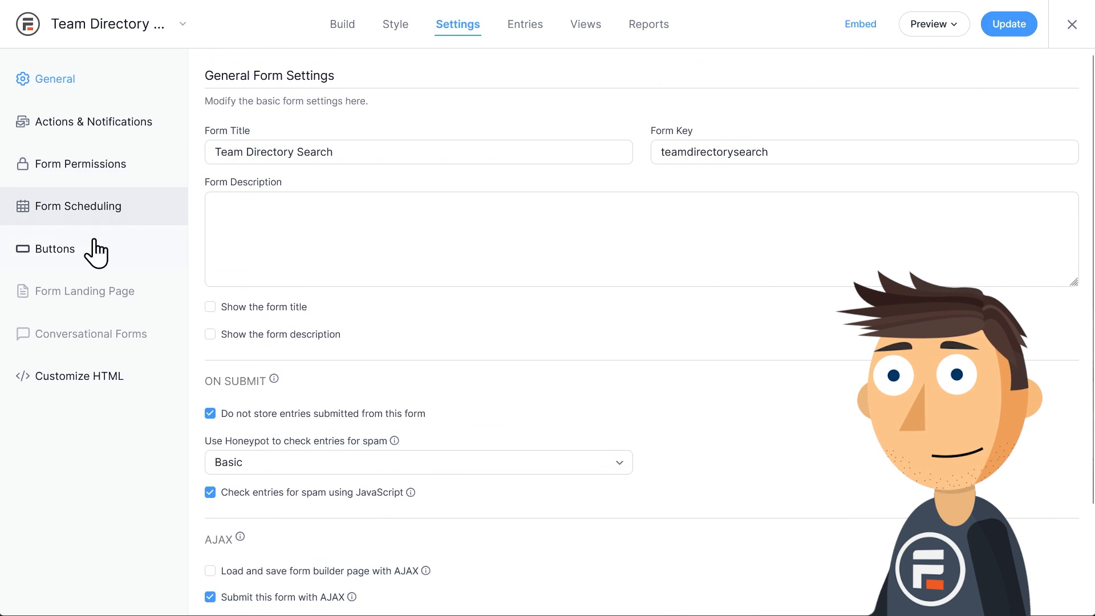
In Buttons settings, replace the Submit Button Text with 'Search'
{"action": "left_click", "coordinate": [55, 249]}
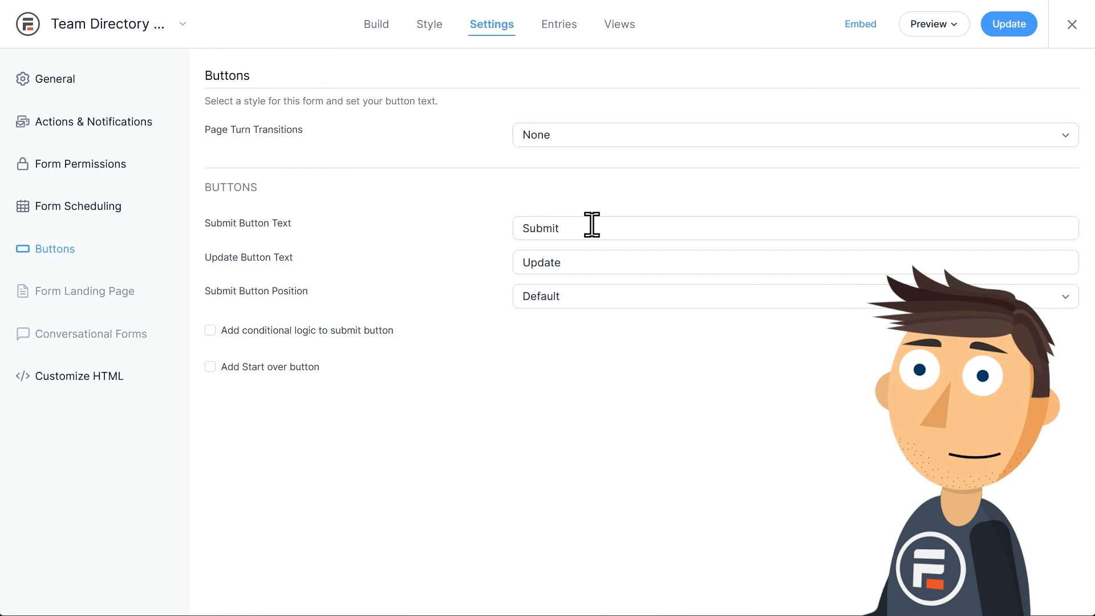
{"action": "type", "text": "Search"}
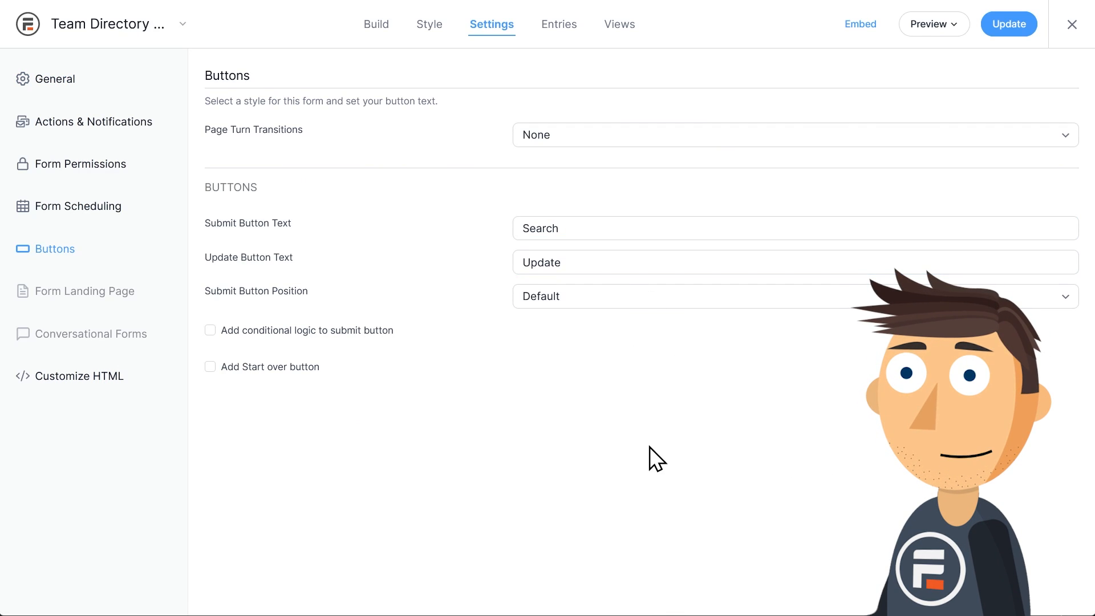
{"action": "mouse_move", "coordinate": [279, 217]}
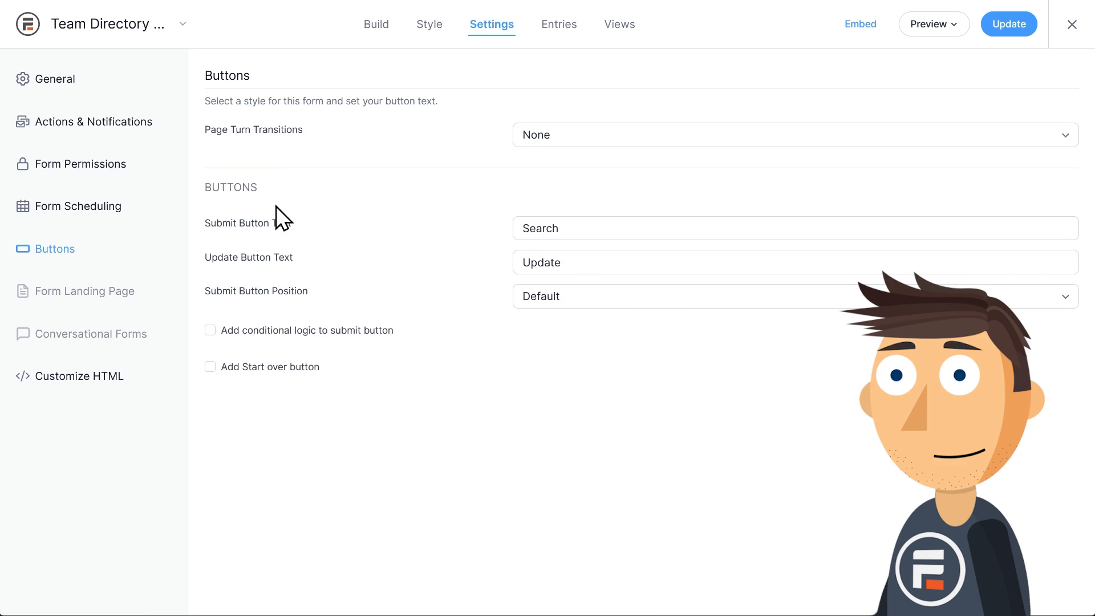
{"action": "left_click", "coordinate": [92, 122]}
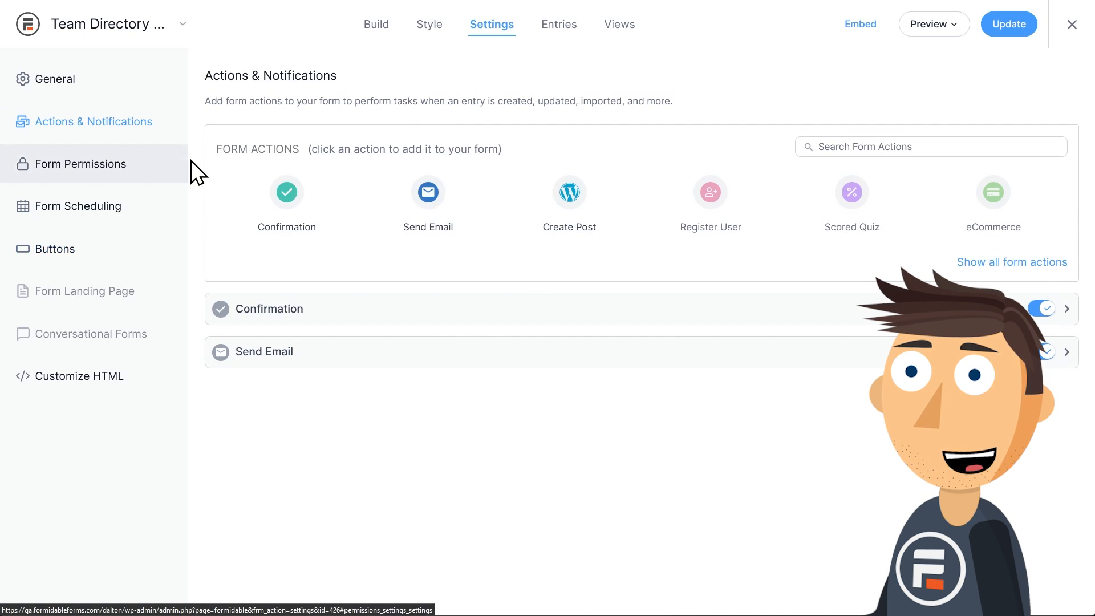
Expand the Confirmation action and switch it to Redirect to URL
{"action": "left_click", "coordinate": [280, 308]}
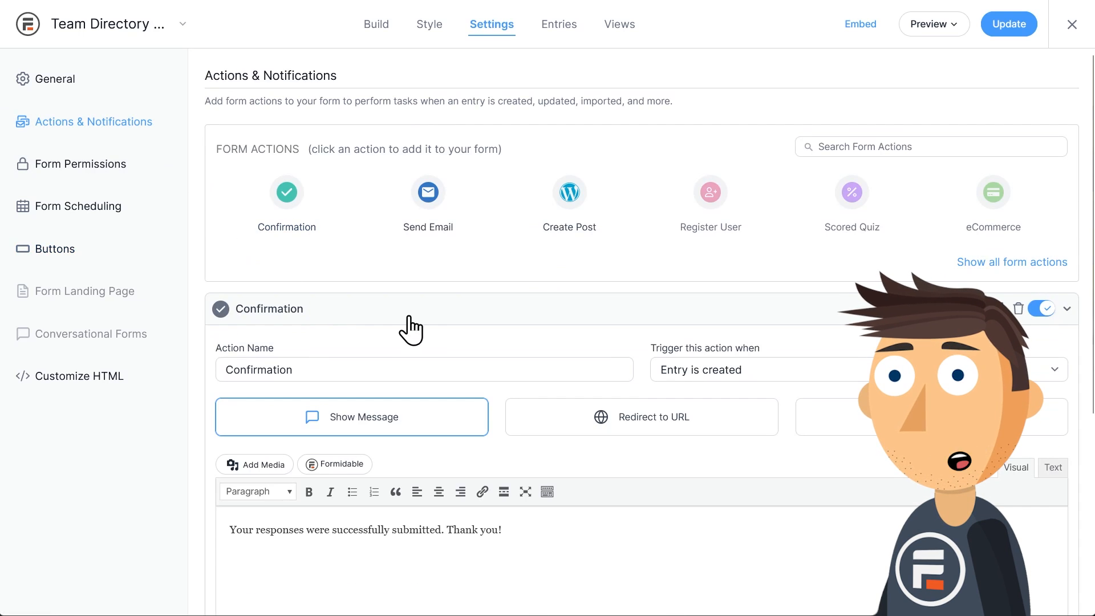
{"action": "scroll", "scroll_direction": "down", "scroll_amount": 3}
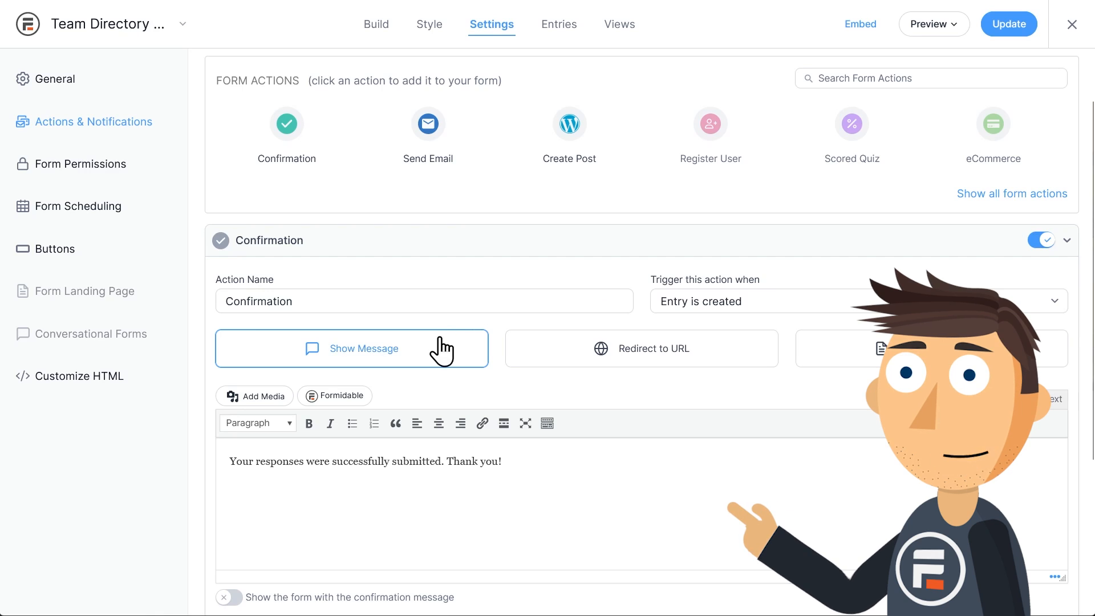
{"action": "left_click", "coordinate": [640, 348]}
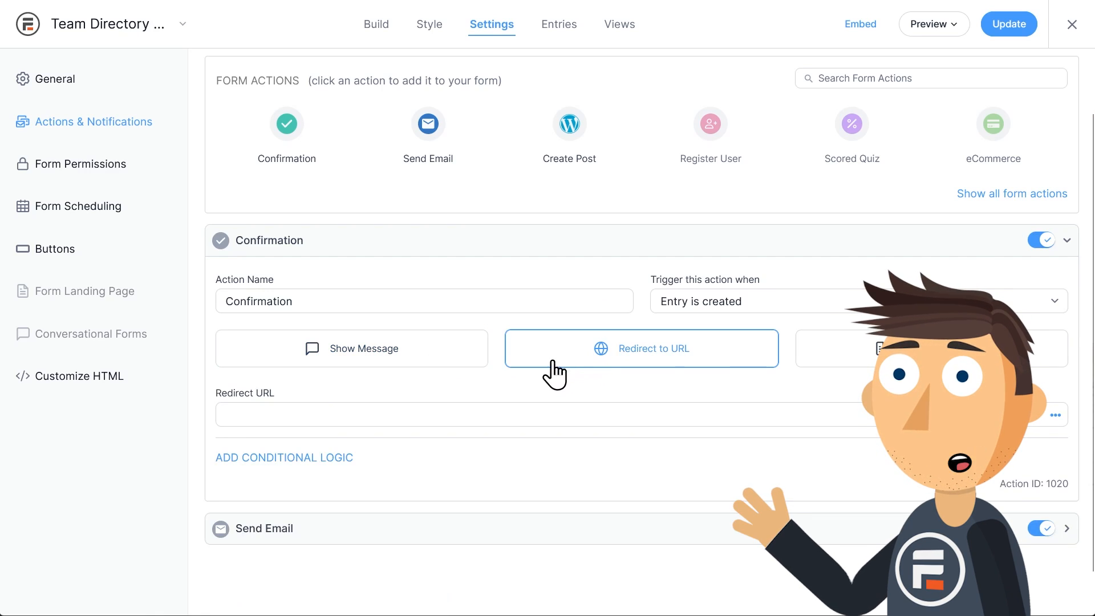
{"action": "mouse_move", "coordinate": [595, 358]}
{"action": "type", "text": "https://qa.formidableforms.com/dalton/team-directory-2/?"}
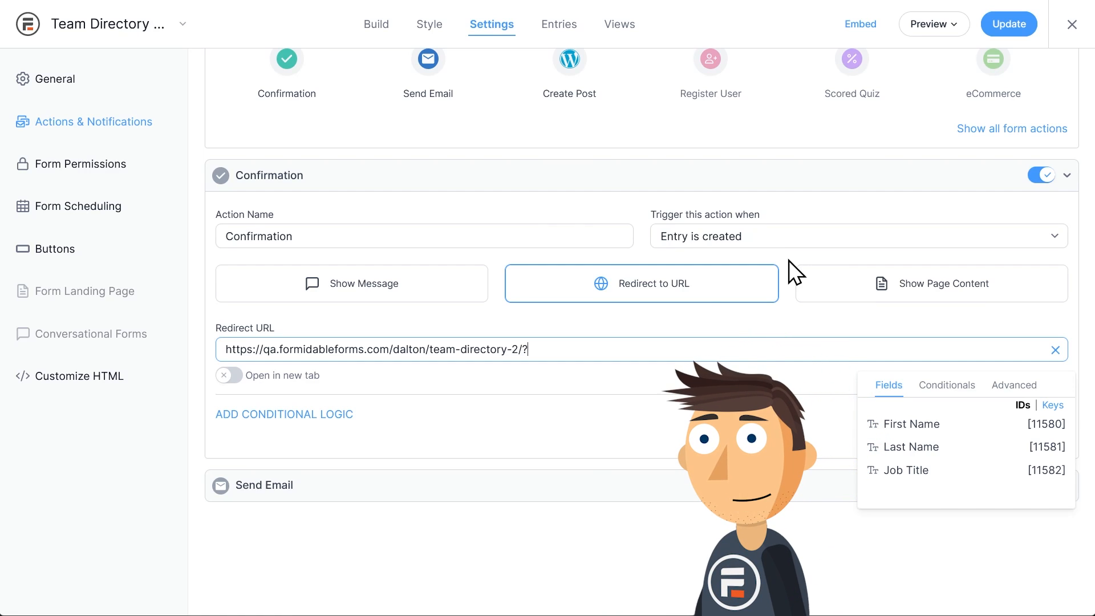
Append fname=, &lname and job= to the redirect URL, each with its field shortcode
{"action": "type", "text": "fname="}
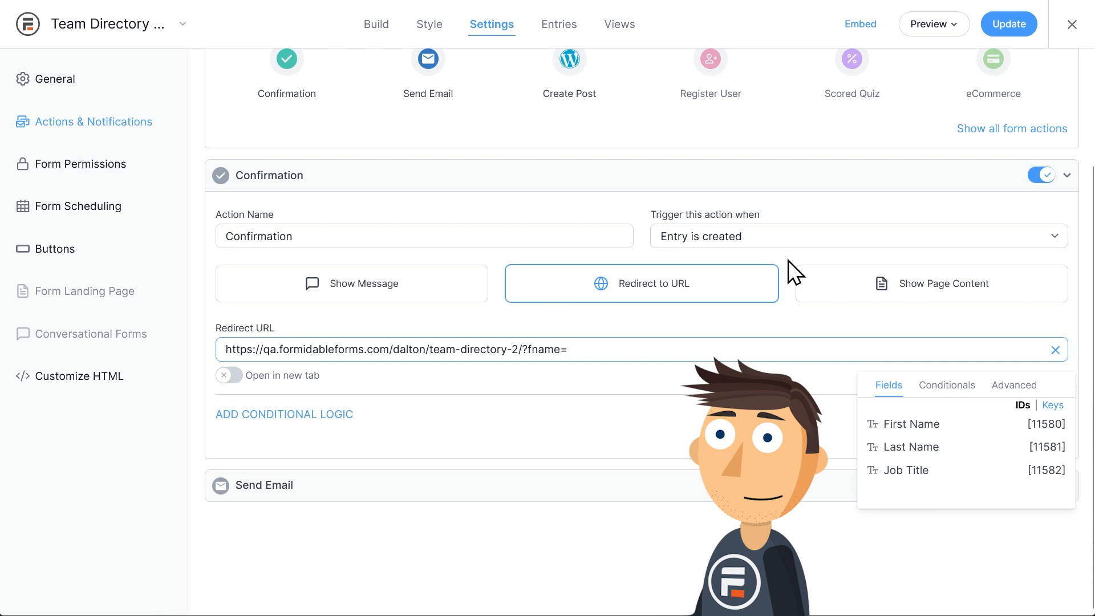
{"action": "left_click", "coordinate": [912, 423]}
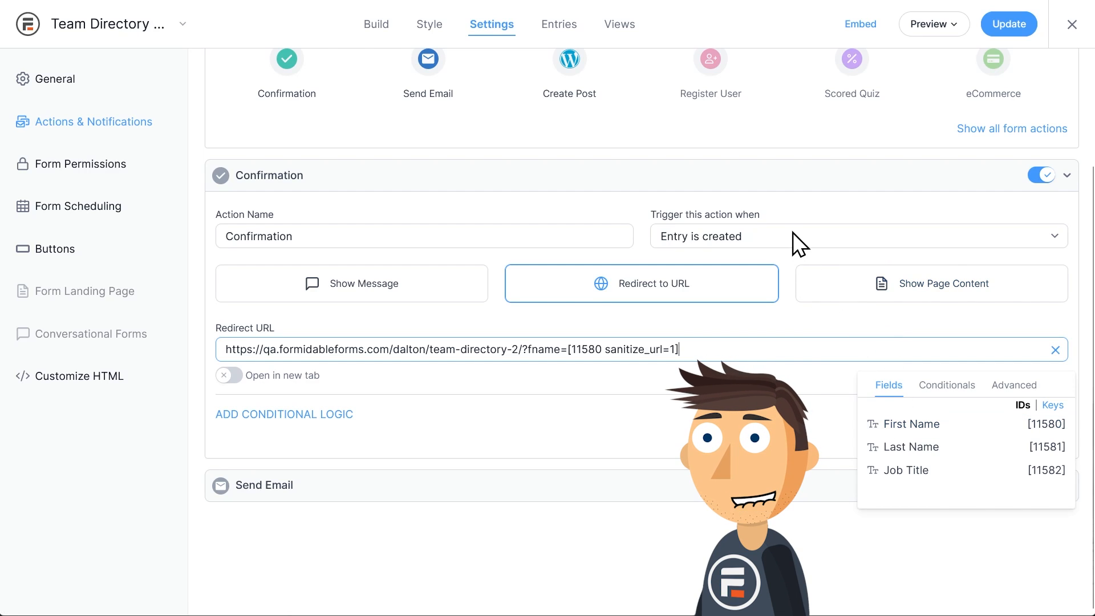
{"action": "mouse_move", "coordinate": [796, 245]}
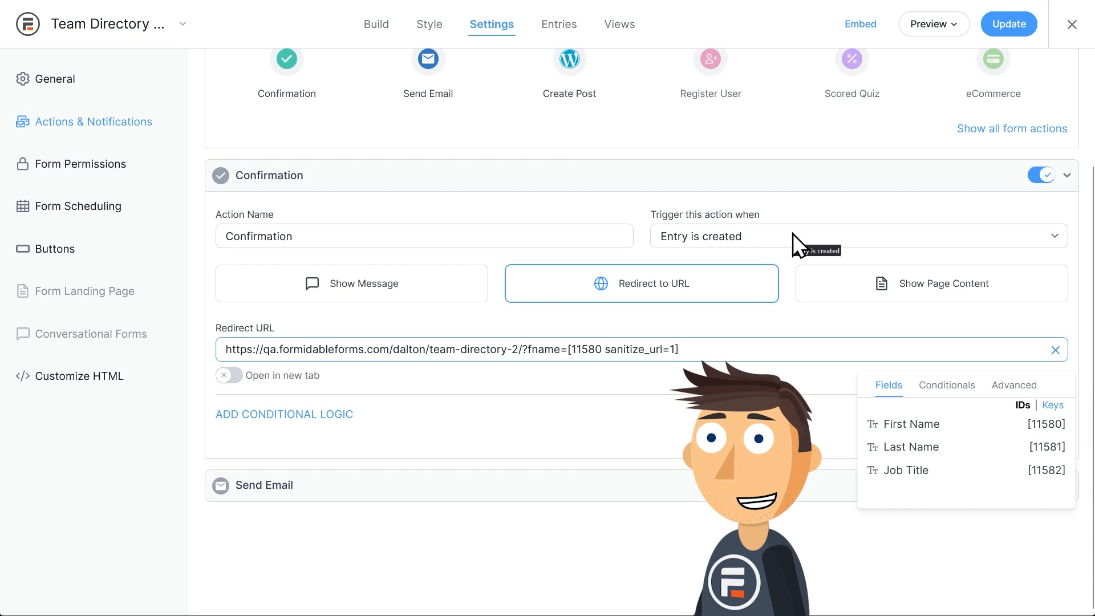
{"action": "type", "text": "&"}
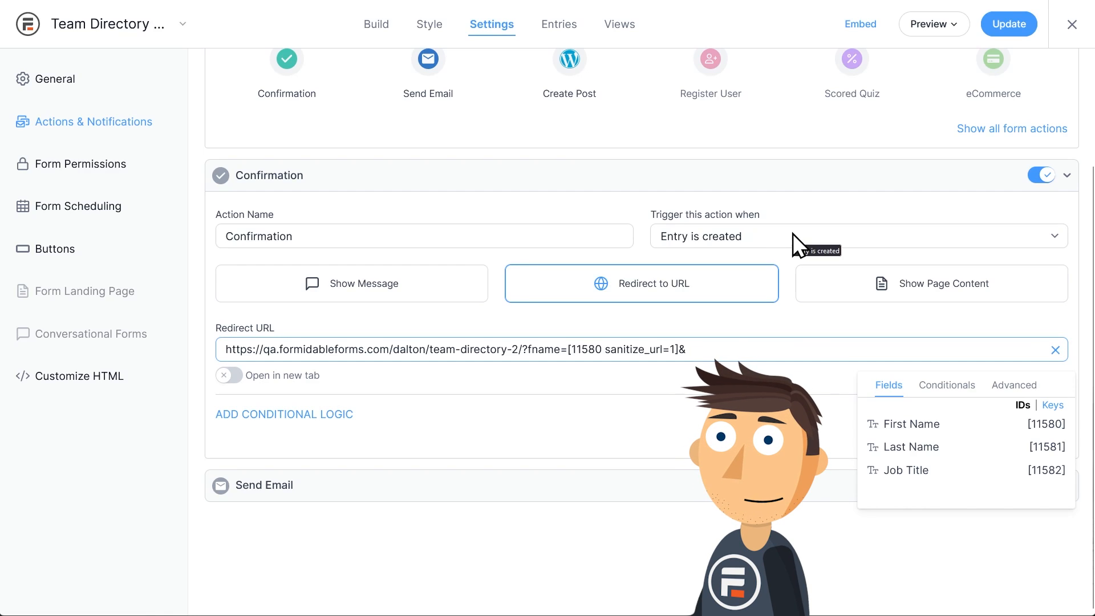
{"action": "type", "text": "lname"}
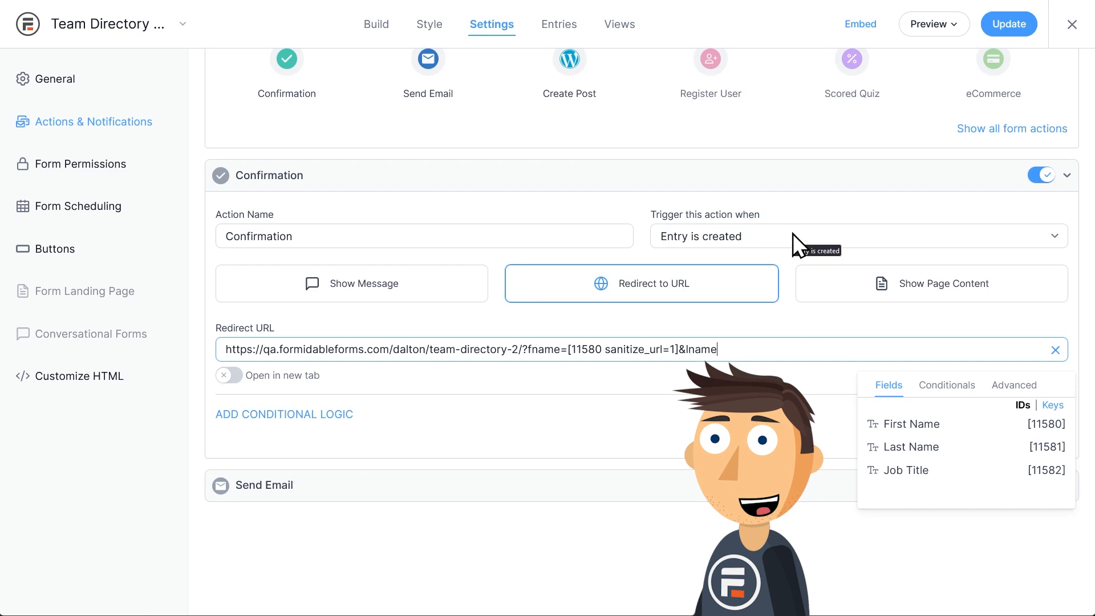
{"action": "left_click", "coordinate": [915, 445]}
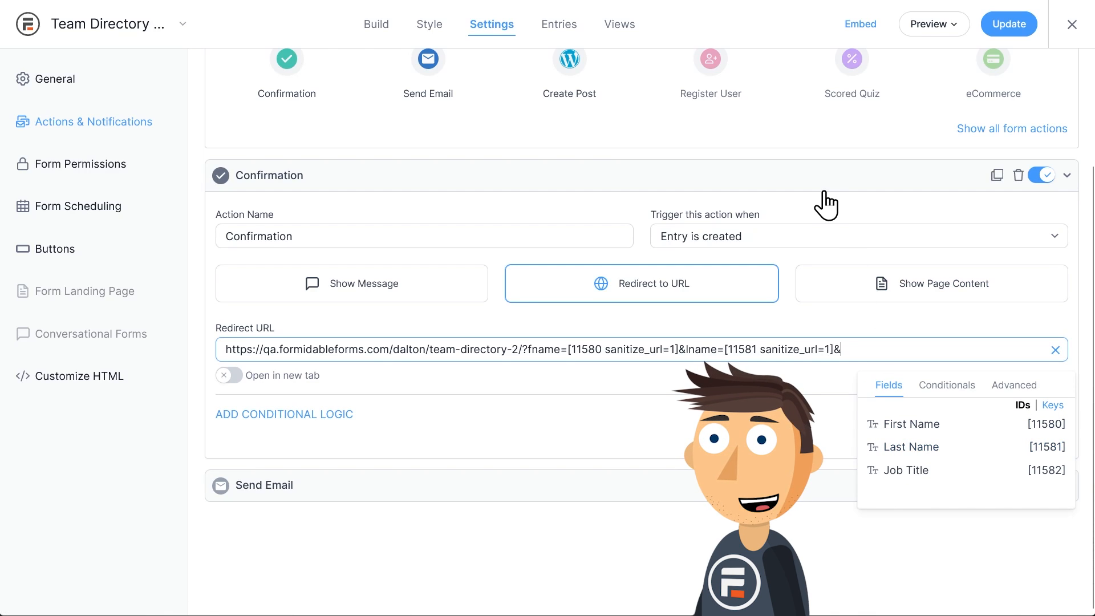
{"action": "type", "text": "job="}
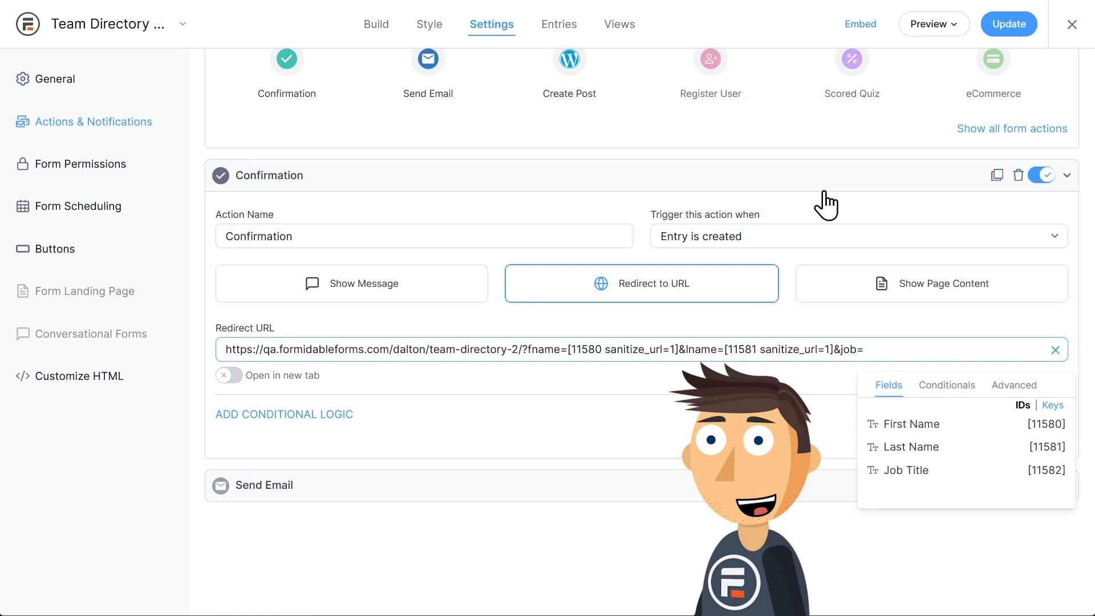
{"action": "left_click", "coordinate": [905, 470]}
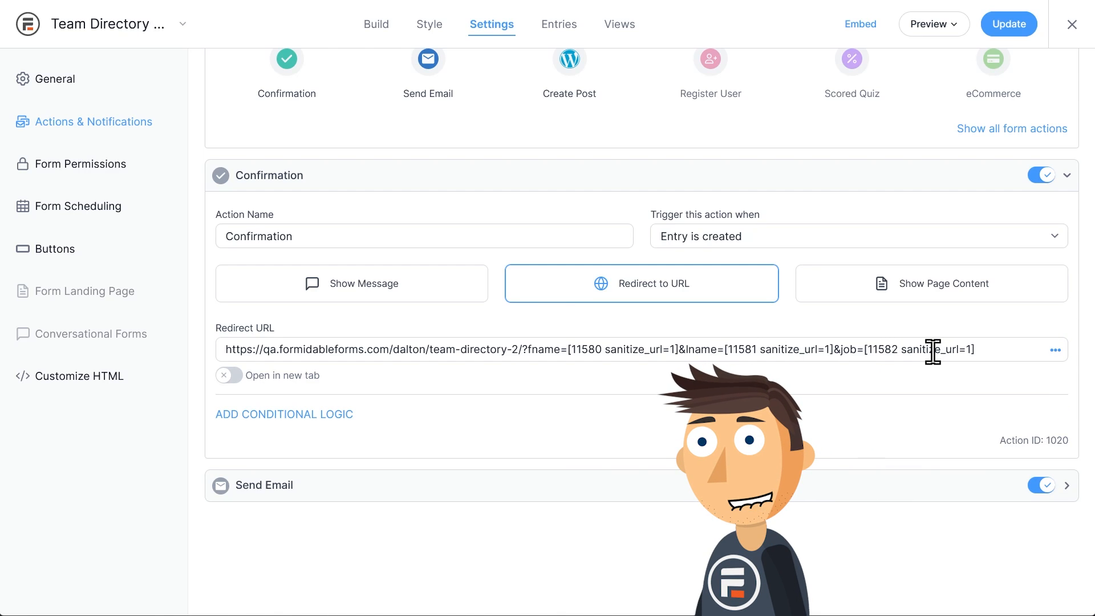
{"action": "mouse_move", "coordinate": [918, 389]}
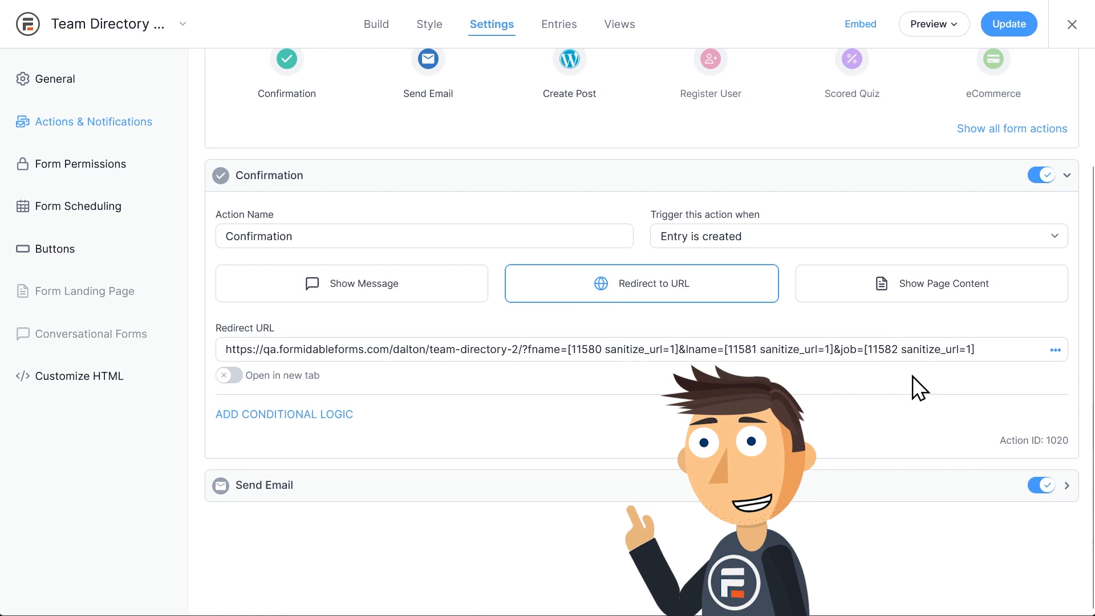
{"action": "mouse_move", "coordinate": [933, 388]}
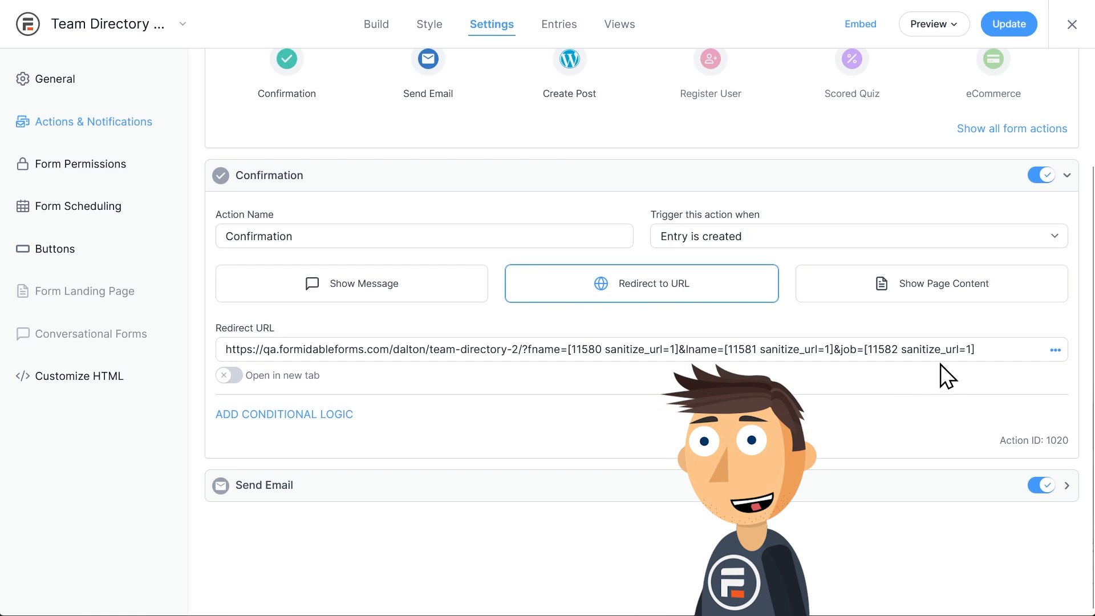
Save the Actions & Notifications settings and open the Team Directory List view
{"action": "left_click", "coordinate": [1008, 24]}
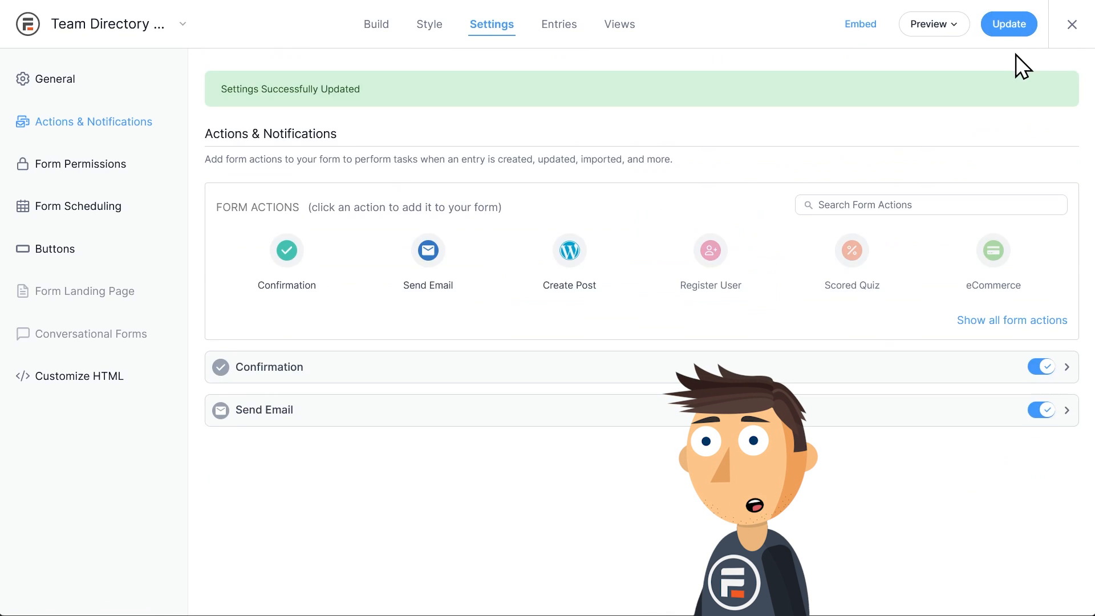
{"action": "left_click", "coordinate": [1074, 24]}
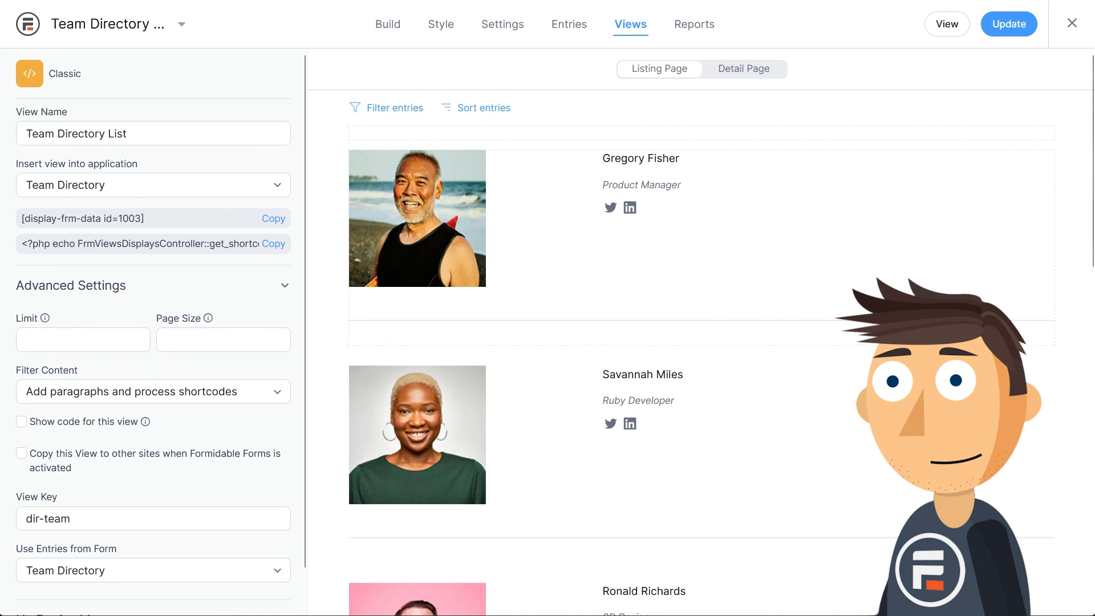
Filter the view's Name field 'like' [get param=fname]
{"action": "left_click", "coordinate": [392, 107]}
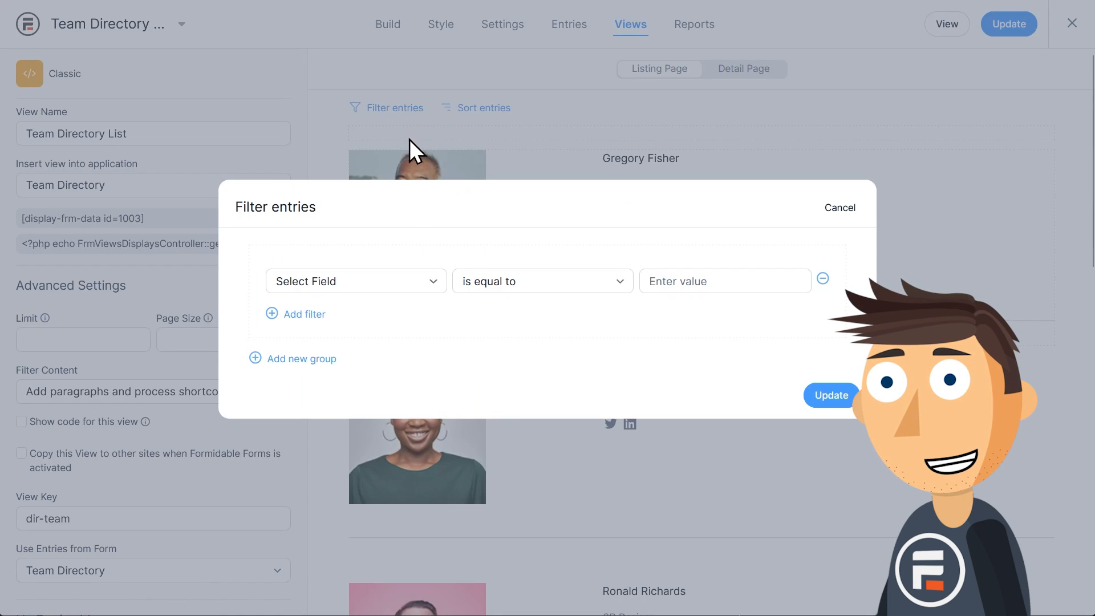
{"action": "left_click", "coordinate": [355, 280]}
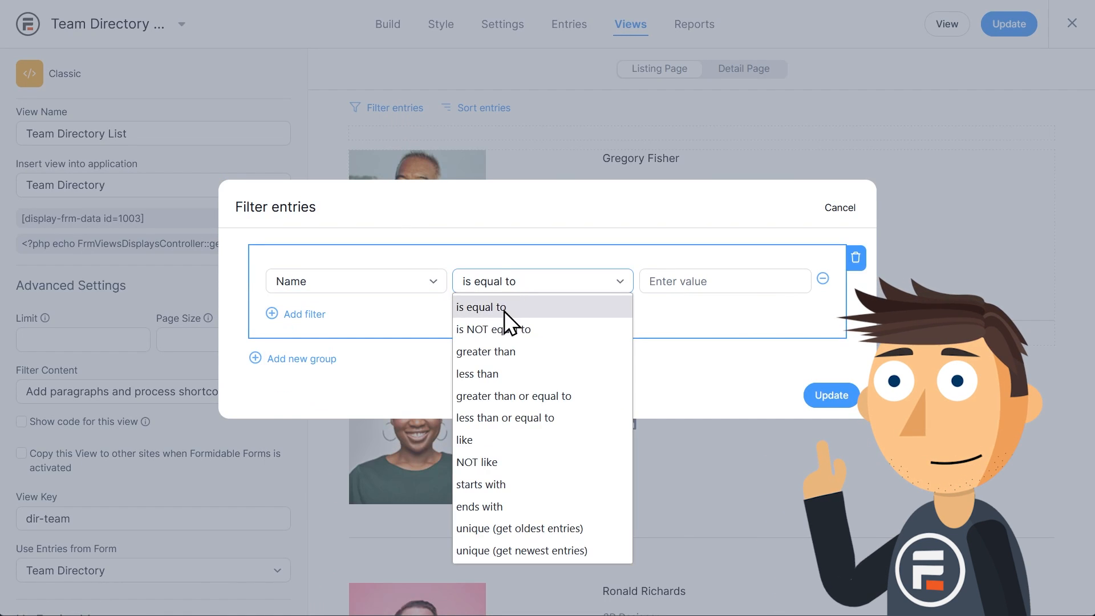
{"action": "left_click", "coordinate": [464, 440]}
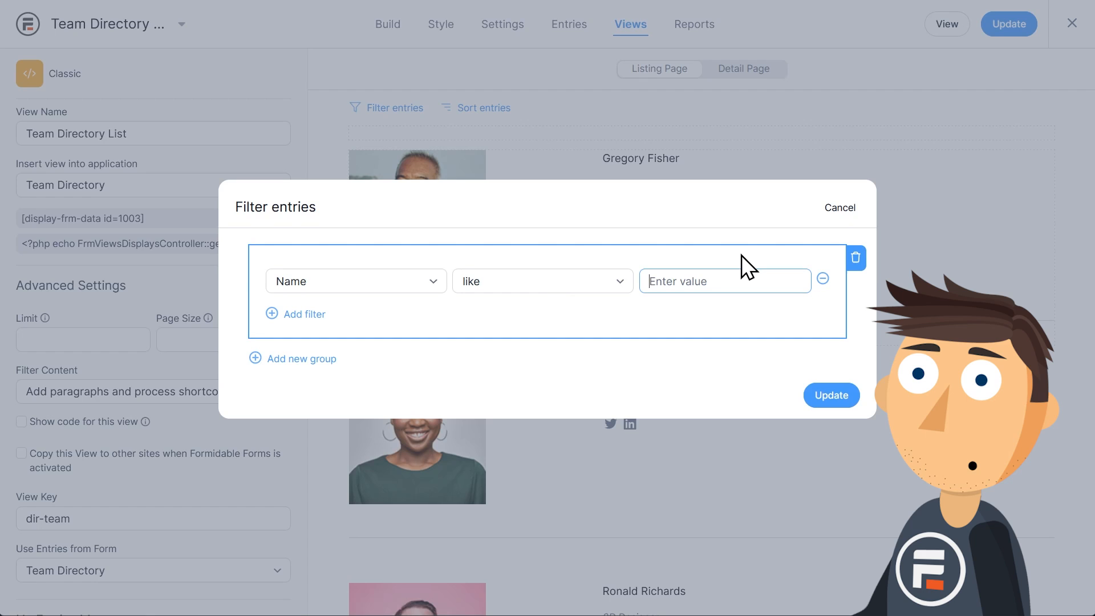
{"action": "type", "text": "[get"}
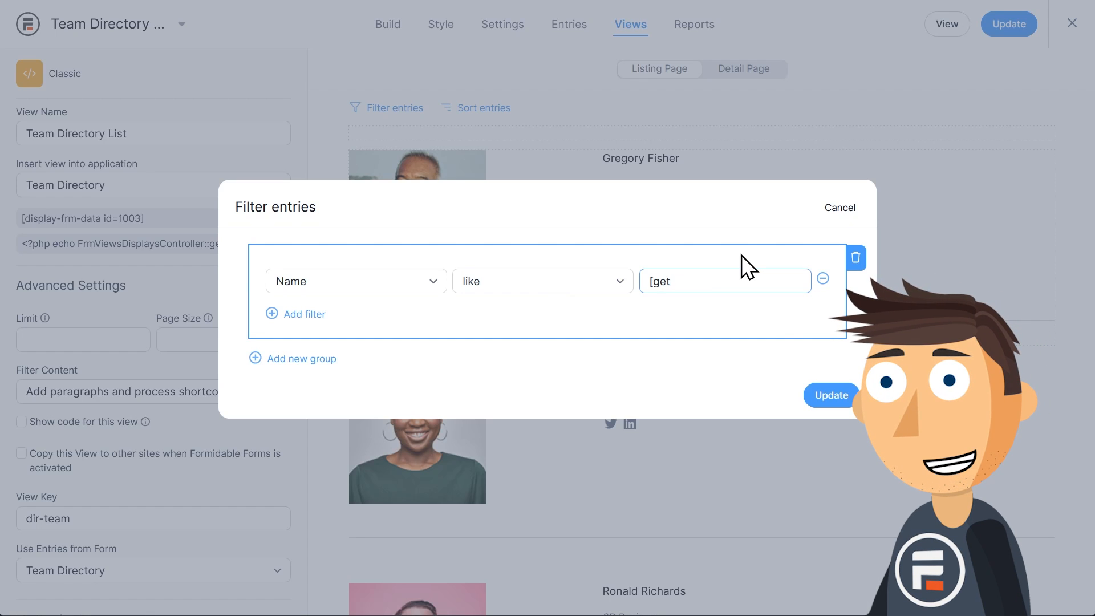
{"action": "type", "text": "param=f"}
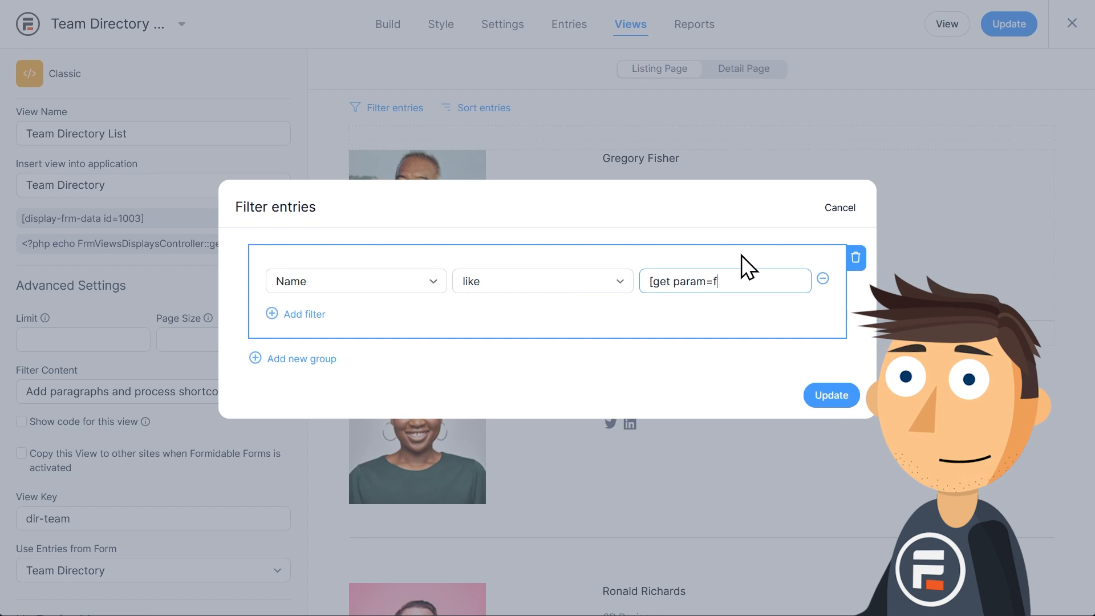
{"action": "type", "text": "name"}
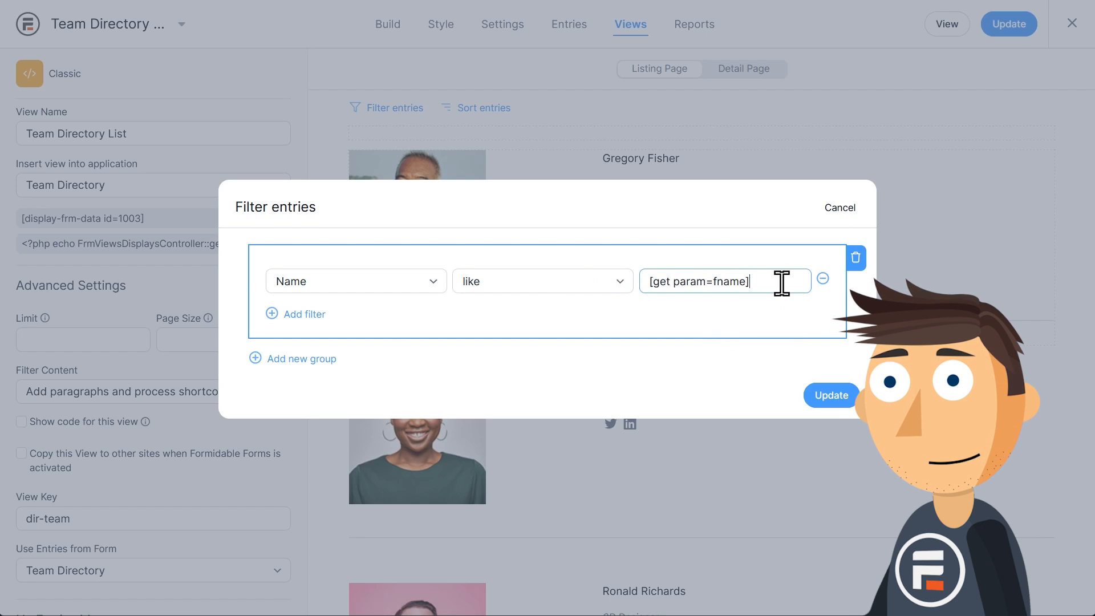
Add Last Name (lname) and Title 'like' job filters, update the view, and edit the Team Directory page
{"action": "left_click", "coordinate": [294, 313]}
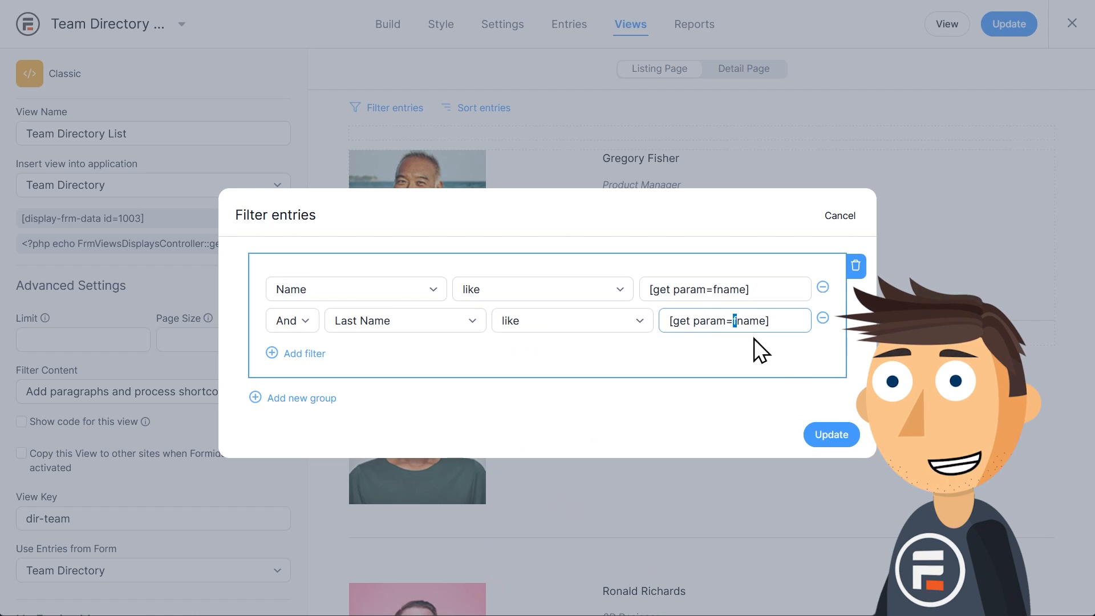
{"action": "left_click", "coordinate": [569, 336]}
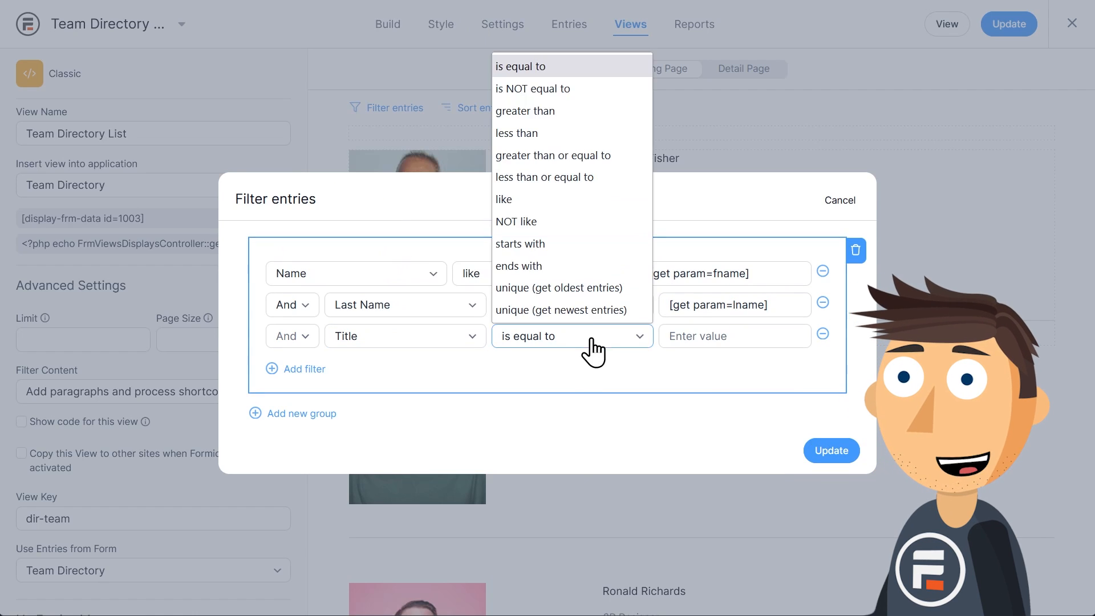
{"action": "left_click", "coordinate": [503, 199]}
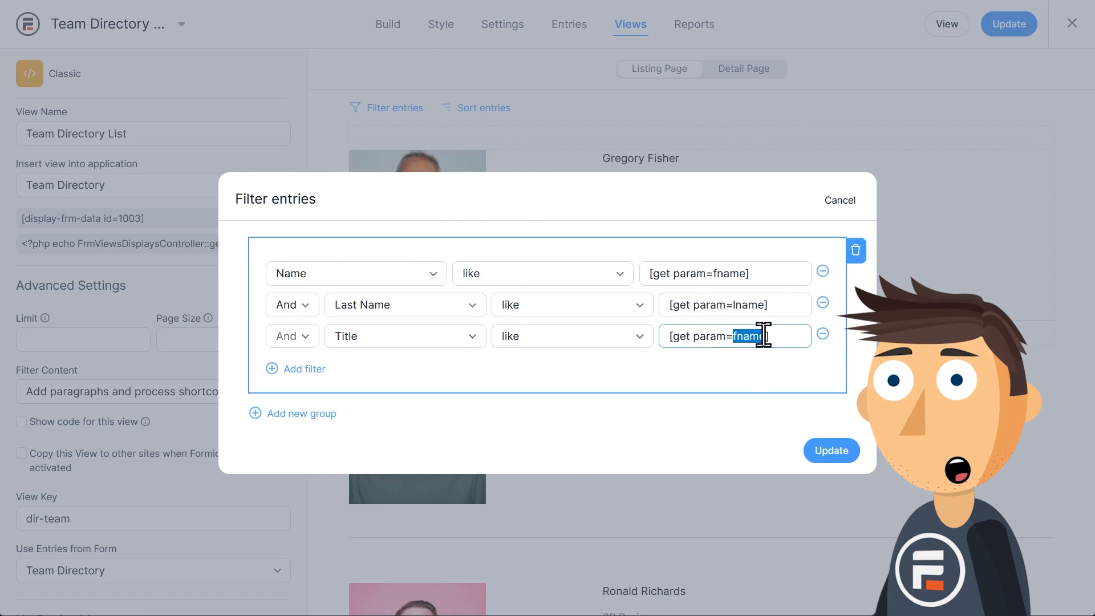
{"action": "type", "text": "job"}
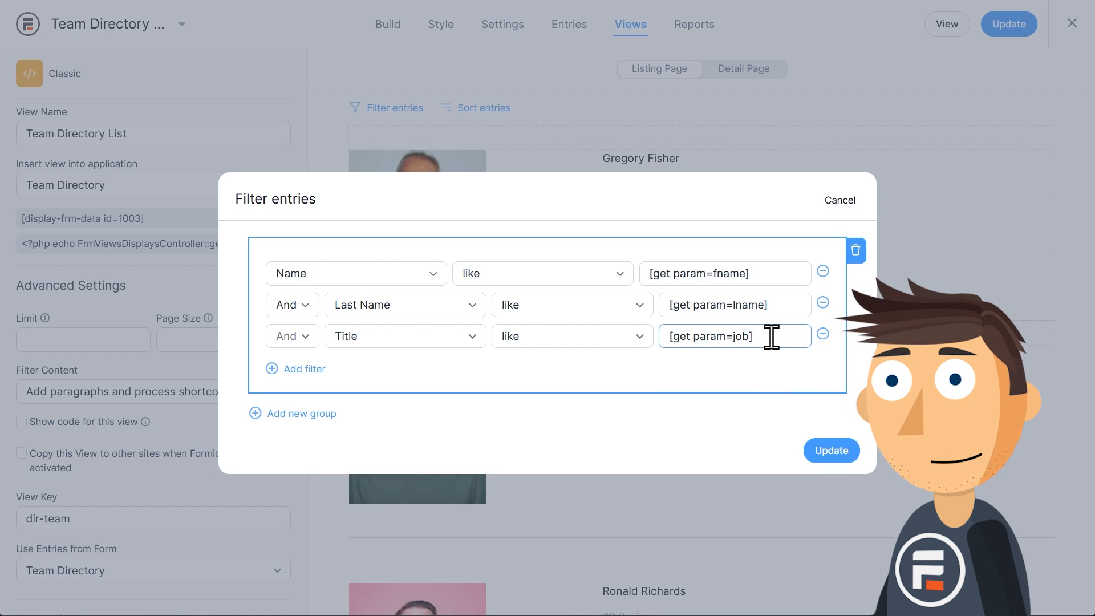
{"action": "left_click", "coordinate": [830, 451]}
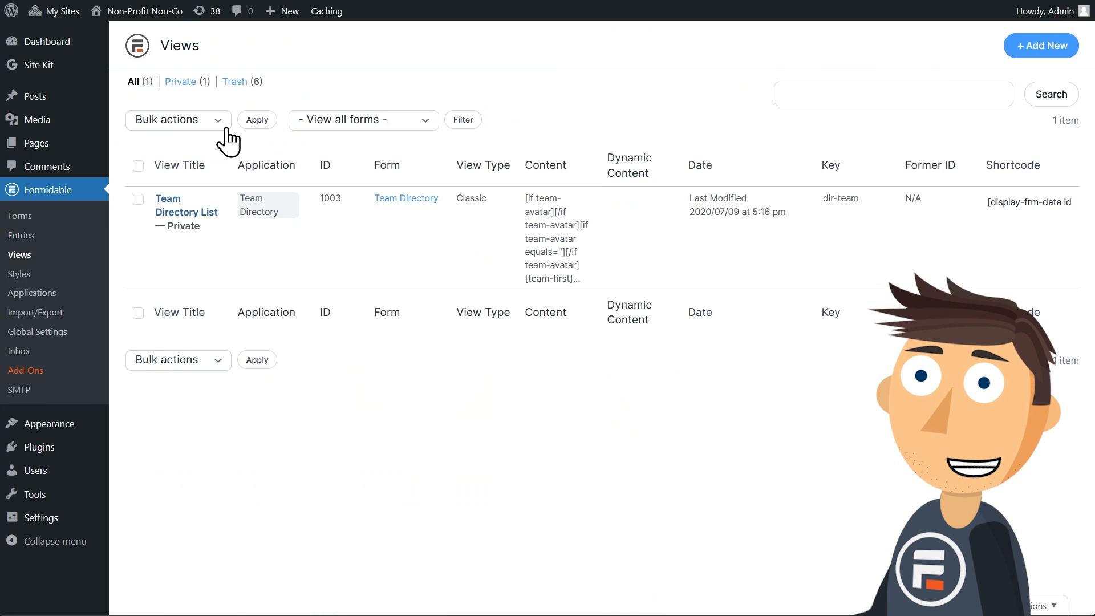
{"action": "left_click", "coordinate": [35, 143]}
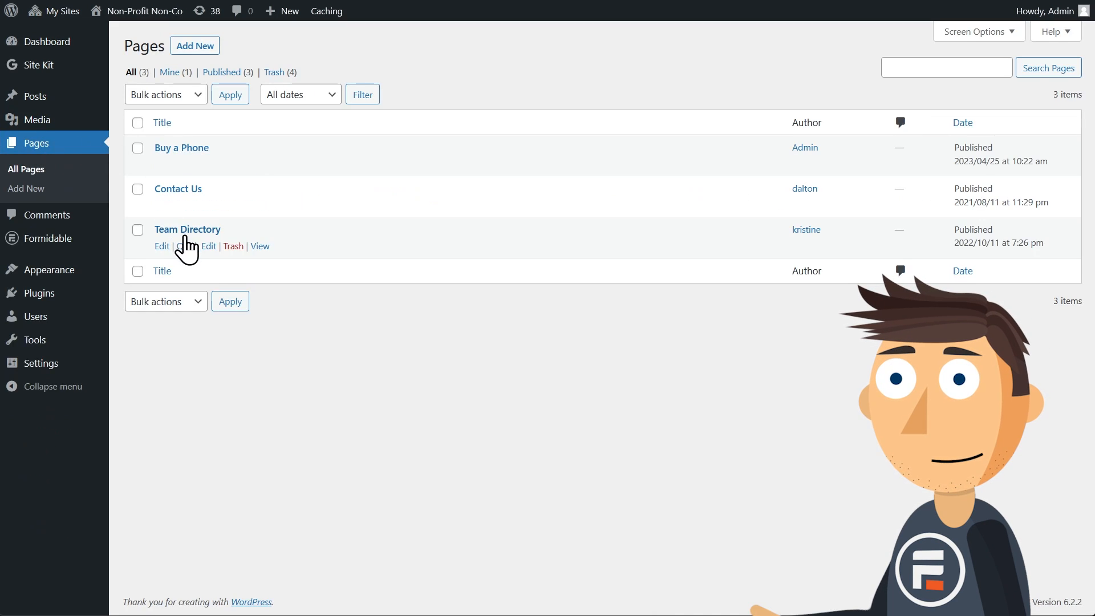
{"action": "left_click", "coordinate": [162, 246]}
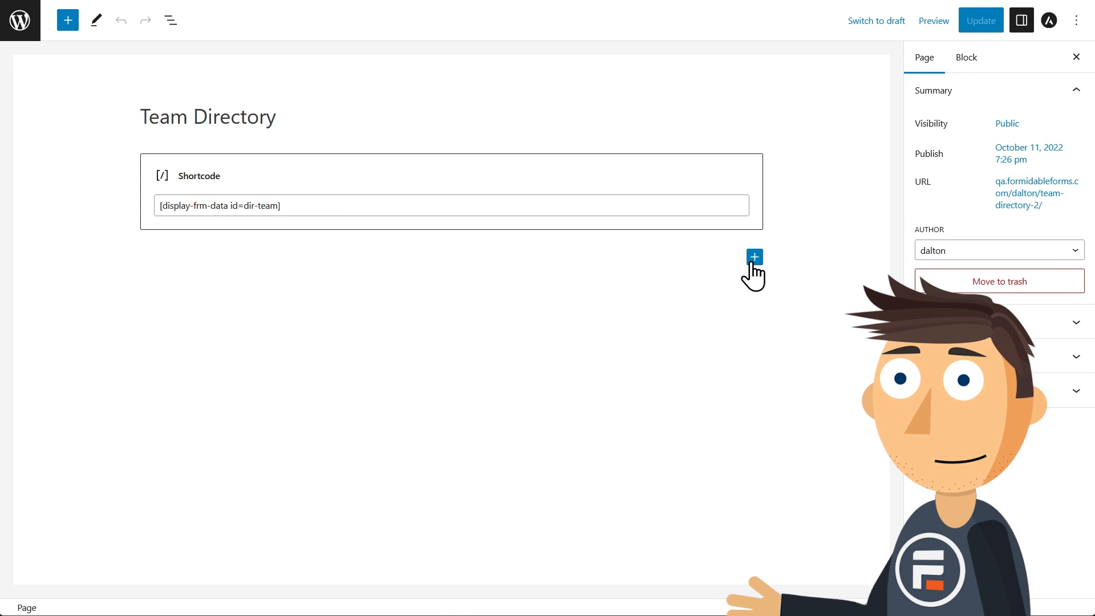
Insert a Formidable Forms block showing Team Directory Search above the Shortcode block
{"action": "left_click", "coordinate": [752, 256]}
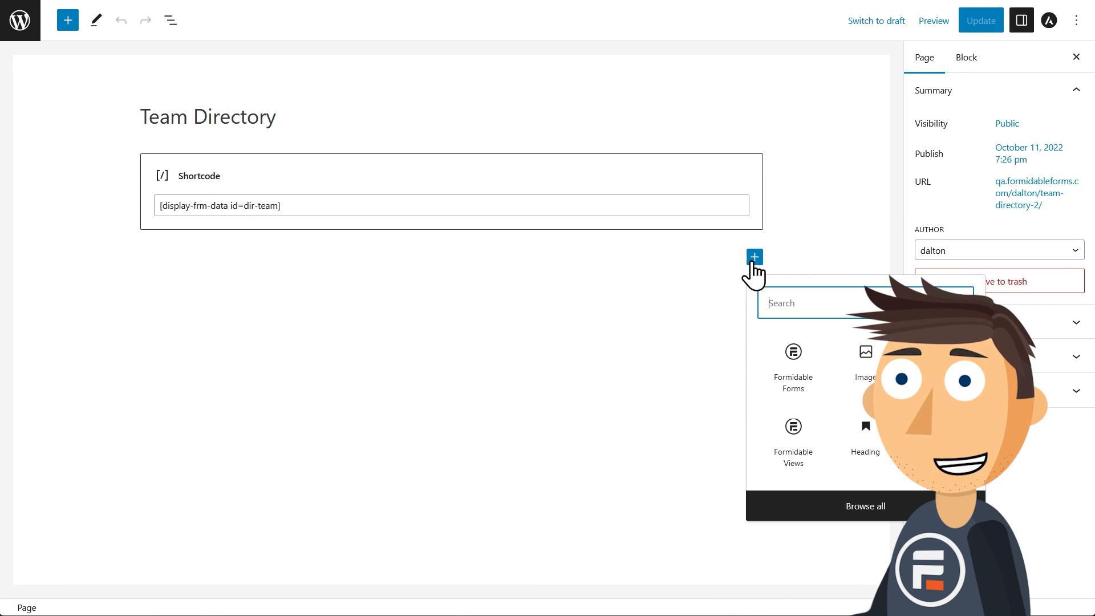
{"action": "left_click", "coordinate": [792, 351]}
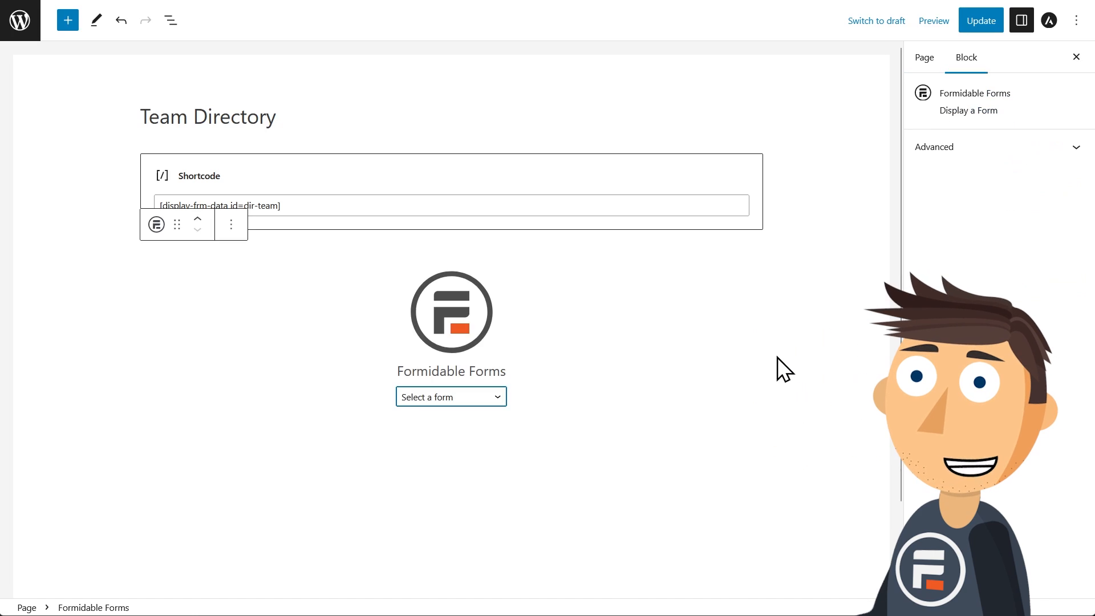
{"action": "left_click", "coordinate": [451, 397]}
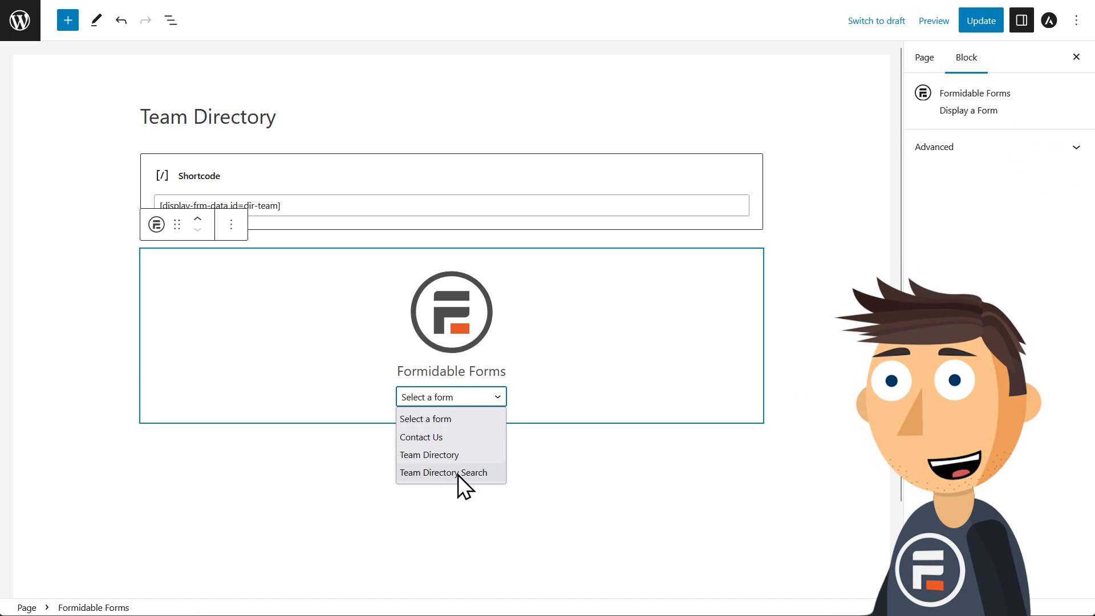
{"action": "left_click", "coordinate": [443, 472]}
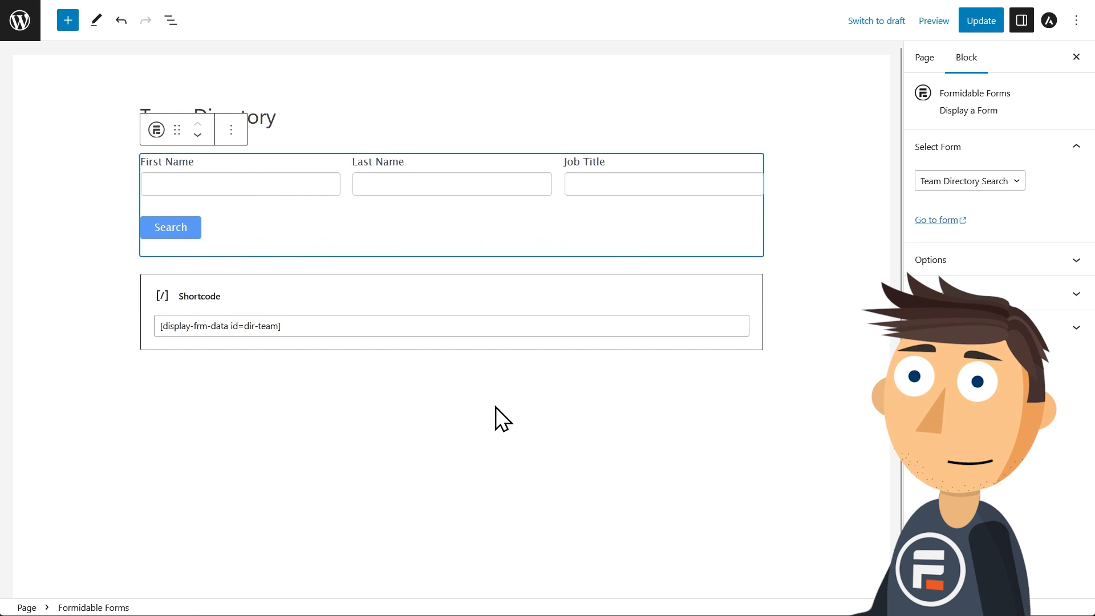
{"action": "left_click", "coordinate": [923, 57]}
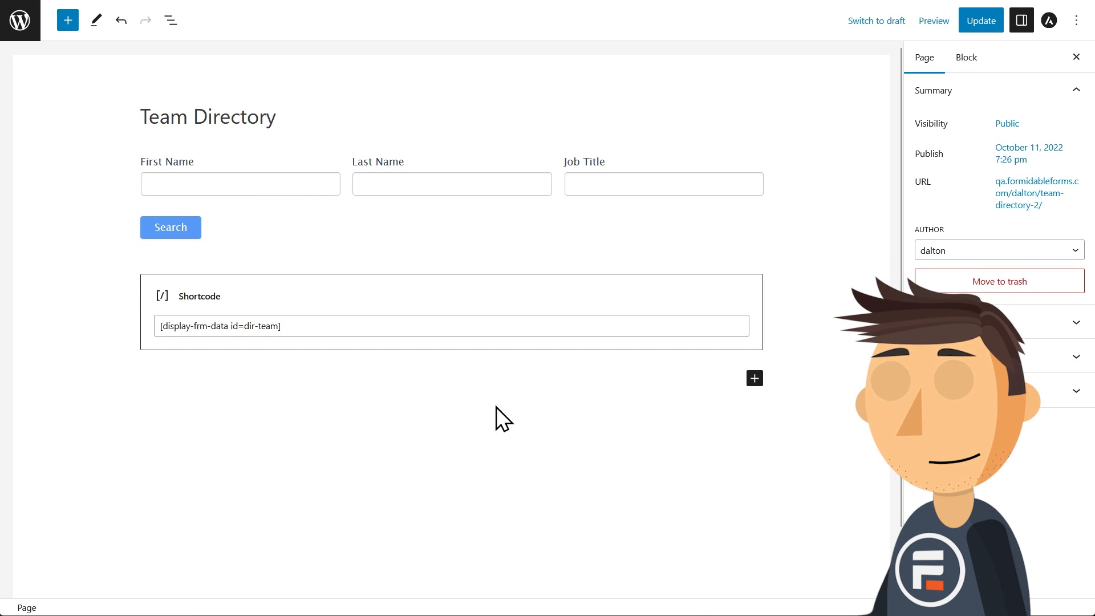
{"action": "left_click", "coordinate": [356, 349]}
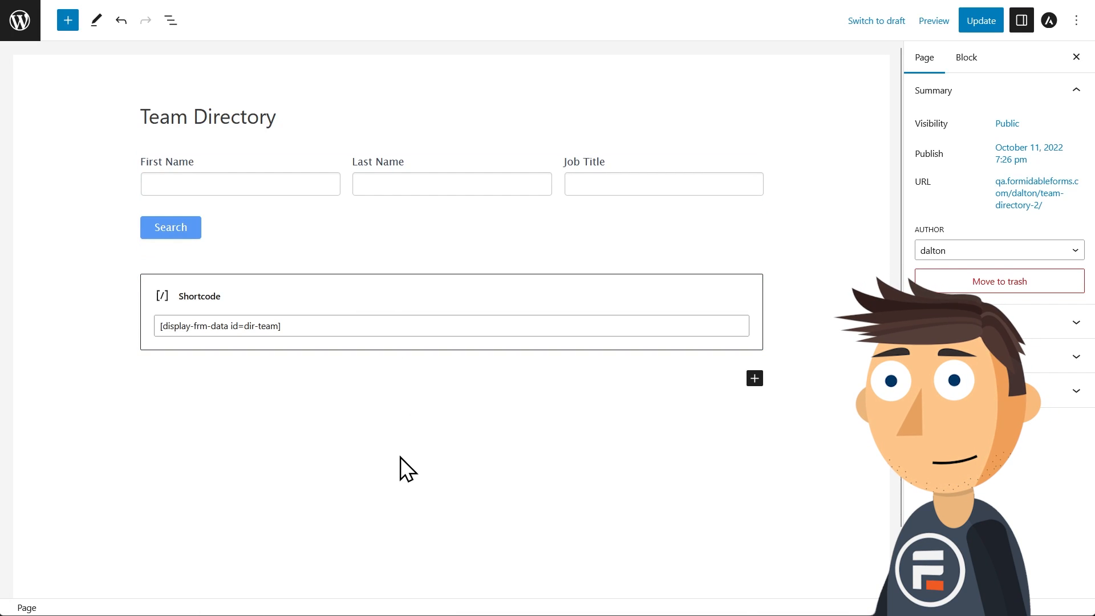
{"action": "mouse_move", "coordinate": [845, 173]}
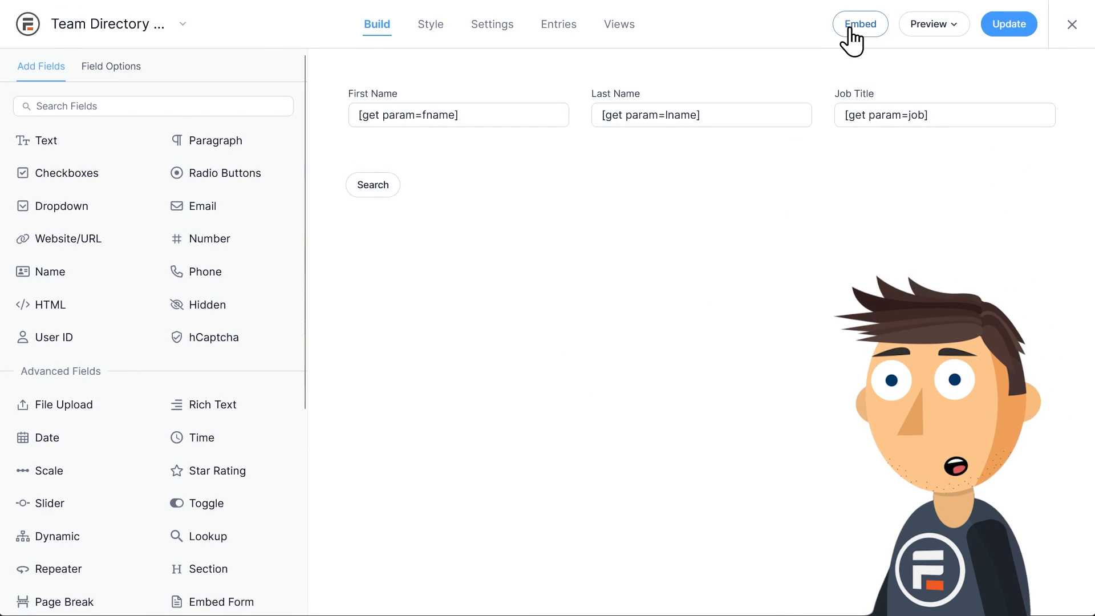
Open the Embed form dialog and select the form's WordPress shortcode
{"action": "left_click", "coordinate": [859, 24]}
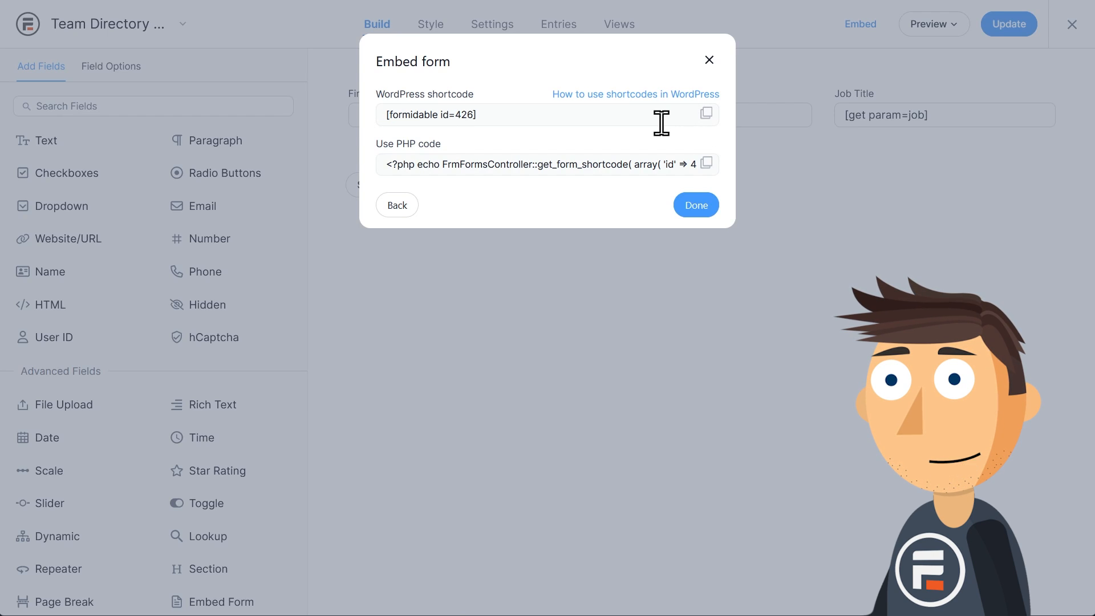
{"action": "left_click", "coordinate": [695, 204]}
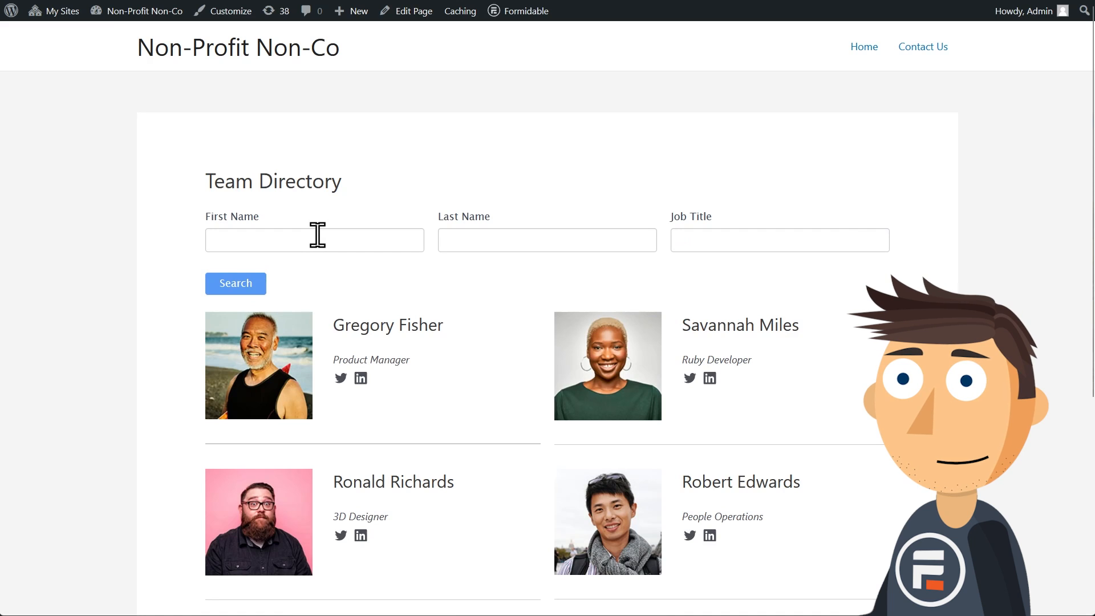
Search the live directory for first name 'gre', then job title '3d', then return to the full listing
{"action": "type", "text": "greg"}
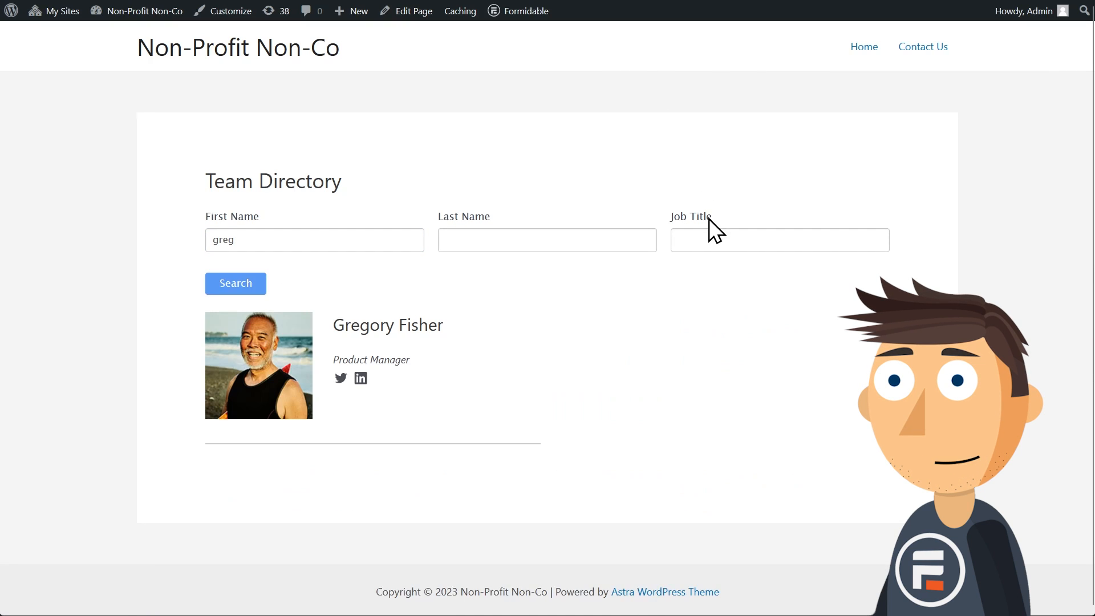
{"action": "left_click", "coordinate": [779, 240]}
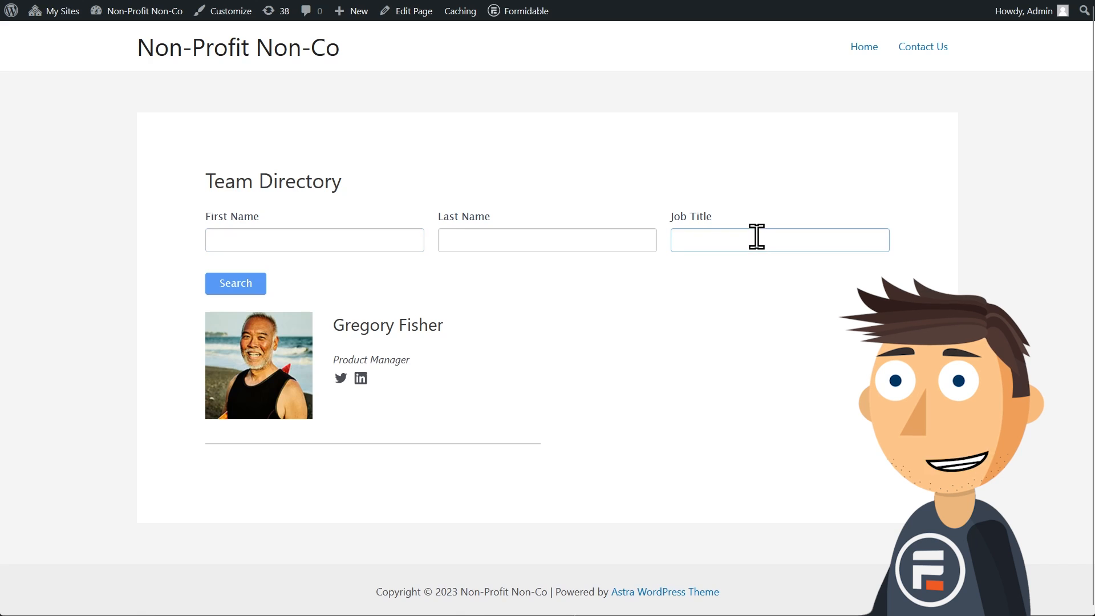
{"action": "type", "text": "3d"}
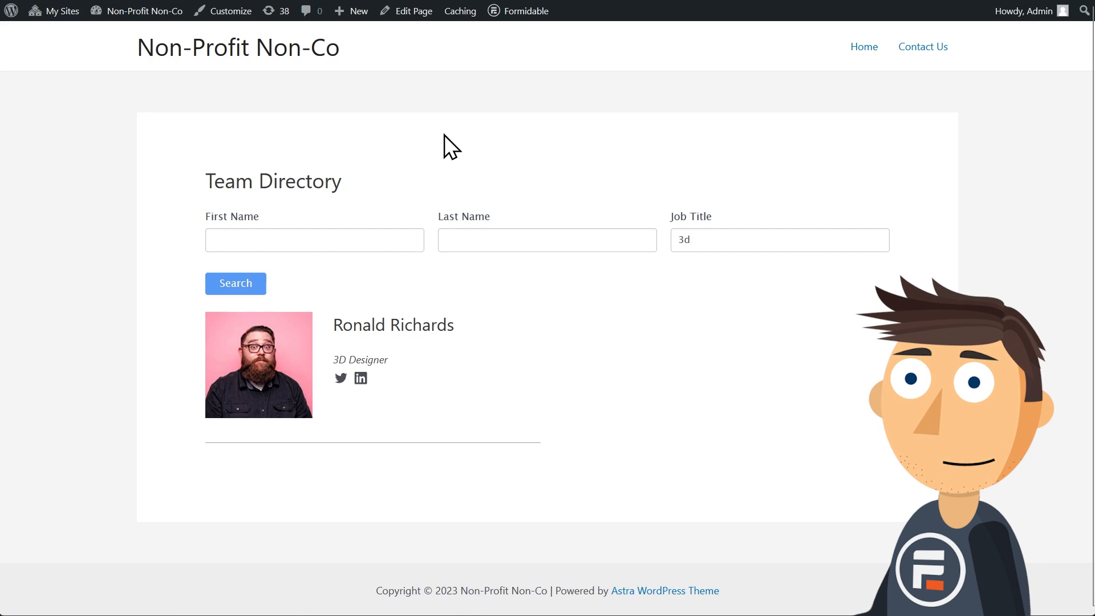
{"action": "mouse_move", "coordinate": [611, 281]}
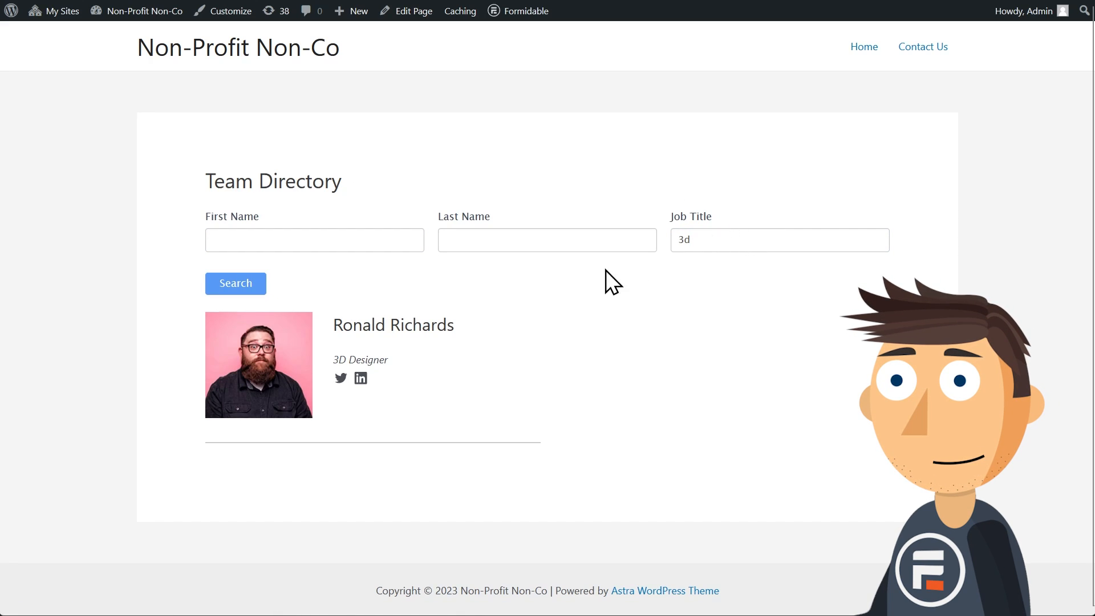
{"action": "left_click", "coordinate": [235, 283]}
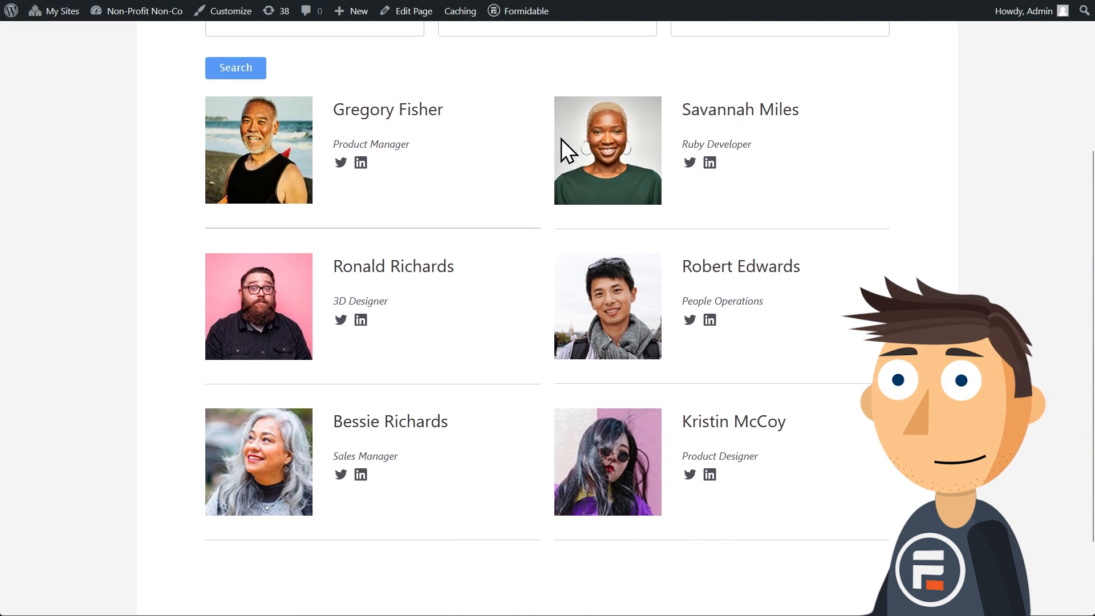
{"action": "scroll", "scroll_direction": "up", "scroll_amount": 3}
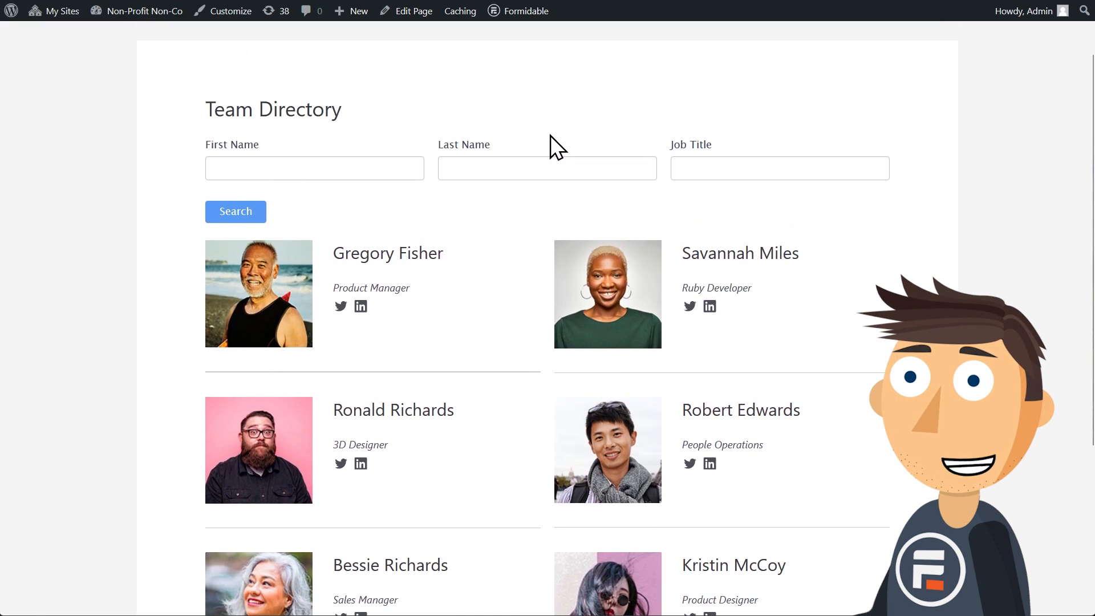
{"action": "mouse_move", "coordinate": [569, 125]}
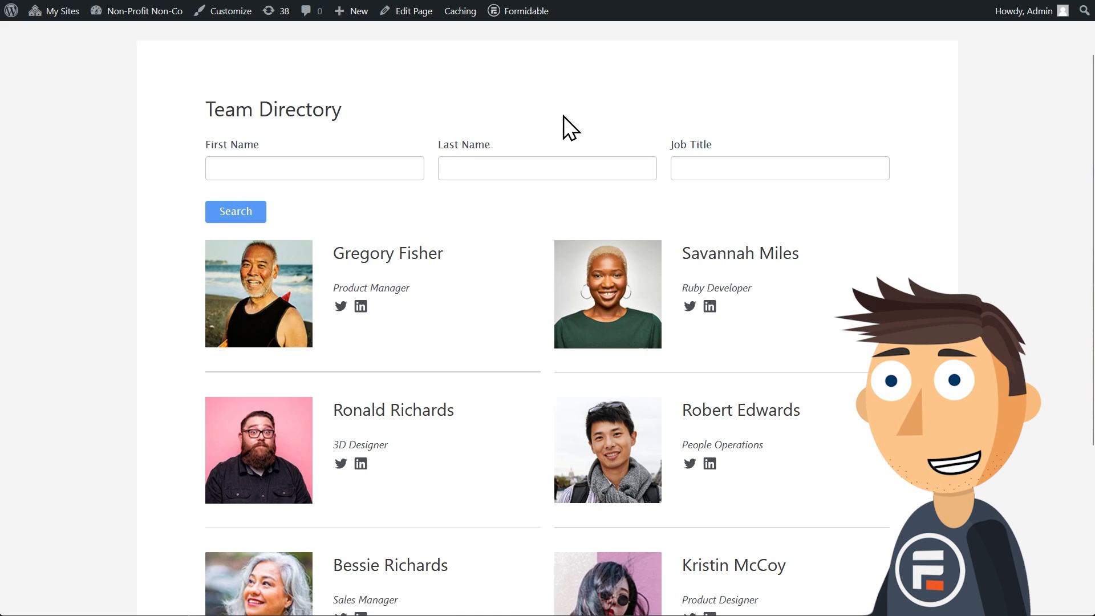